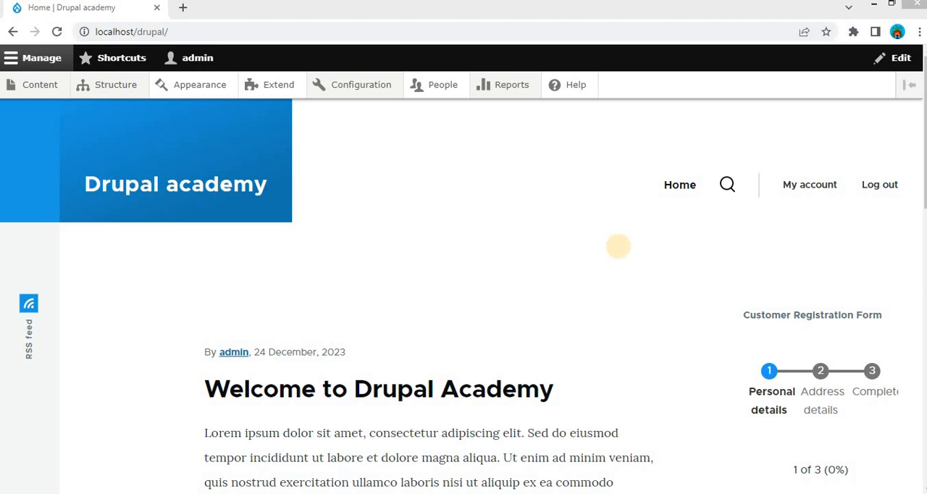
pyautogui.moveTo(620, 251)
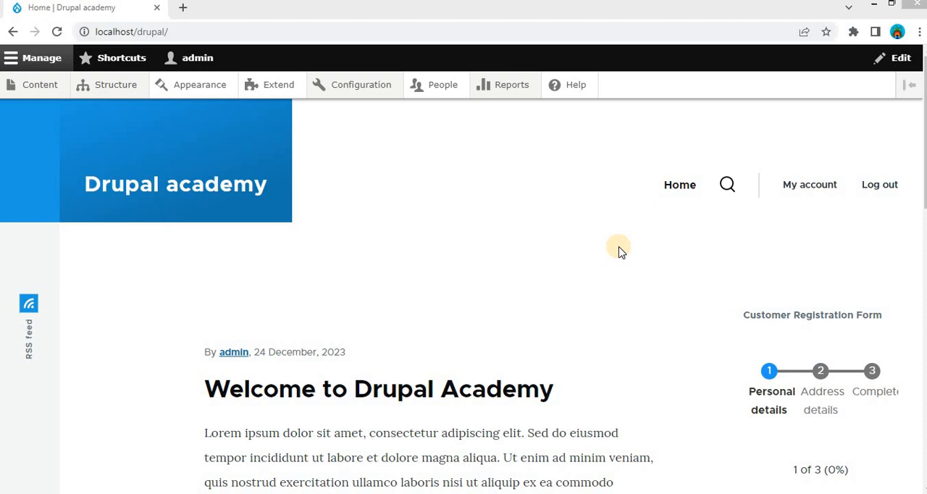
pyautogui.moveTo(588, 257)
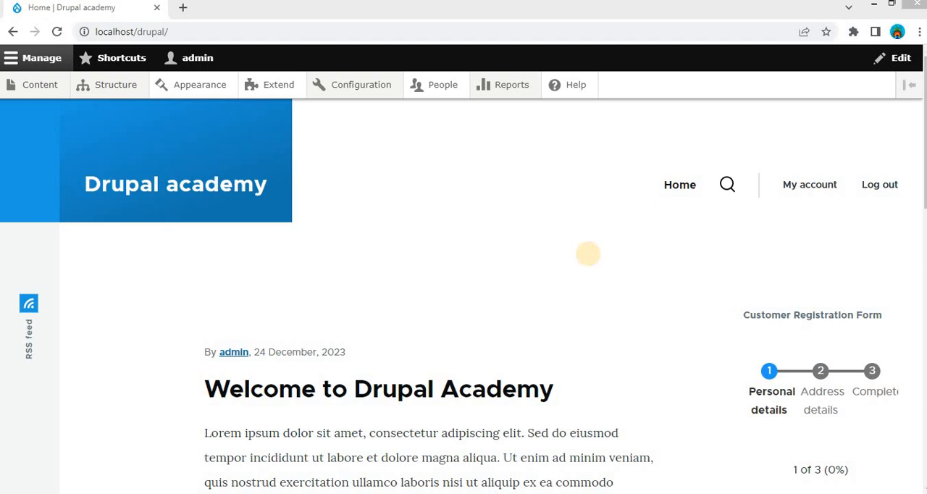
pyautogui.moveTo(589, 259)
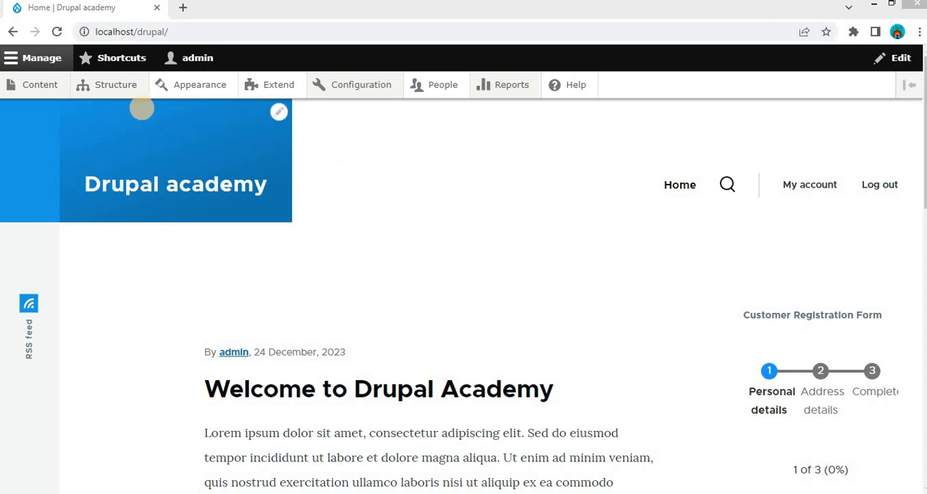
# Step: Go to Structure > Webforms and open Build for Webform Conditional Fields
pyautogui.click(116, 85)
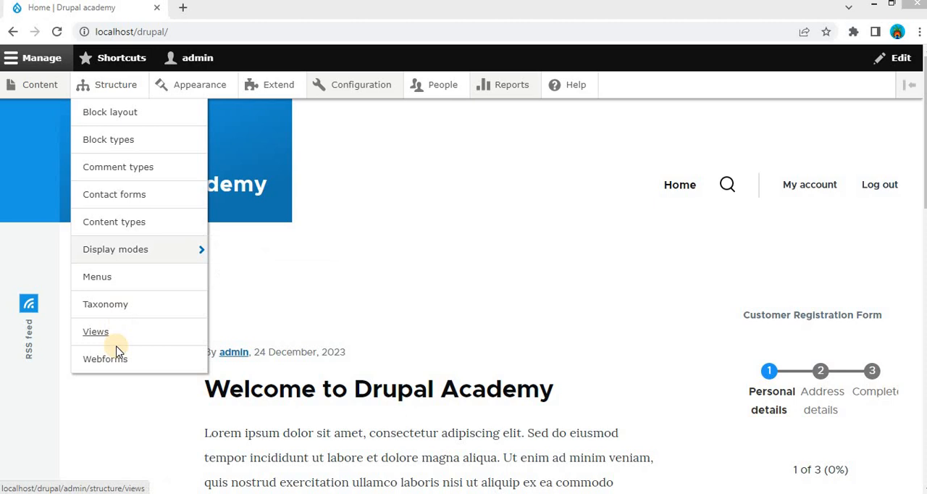
pyautogui.moveTo(105, 358)
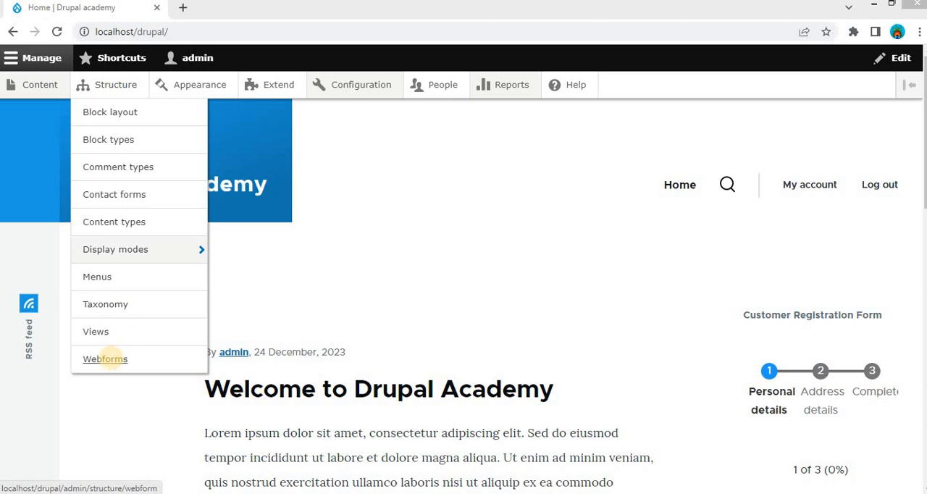
pyautogui.moveTo(113, 359)
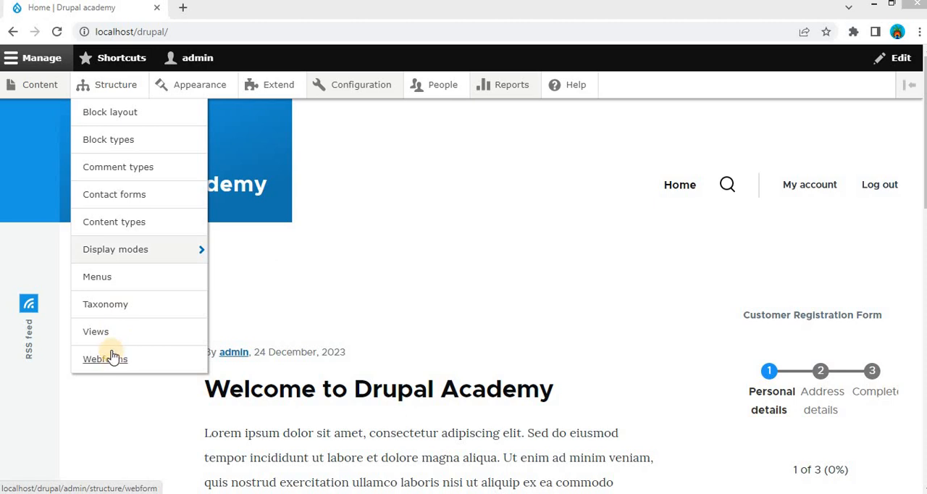
pyautogui.click(105, 358)
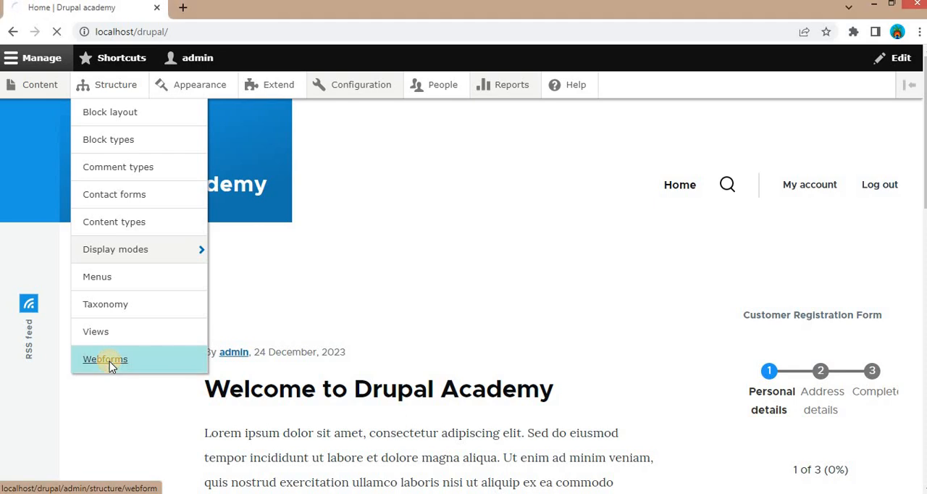
pyautogui.click(105, 359)
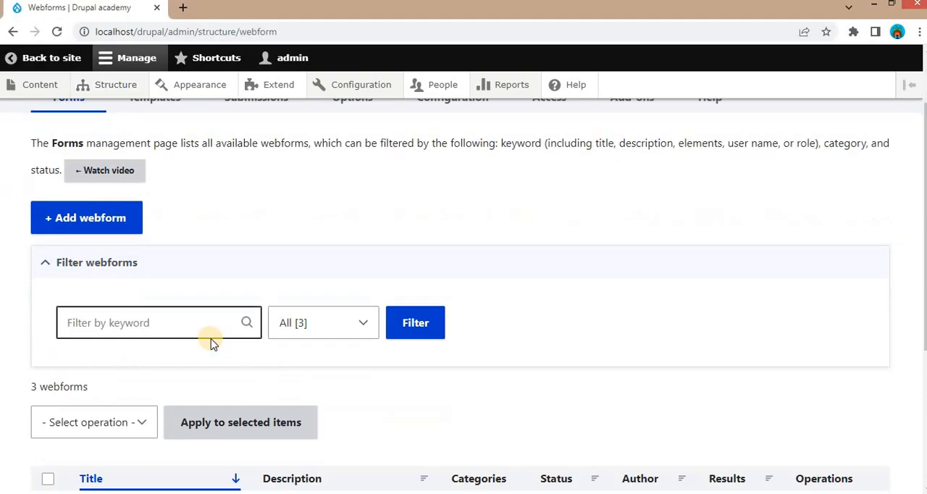
pyautogui.scroll(-3)
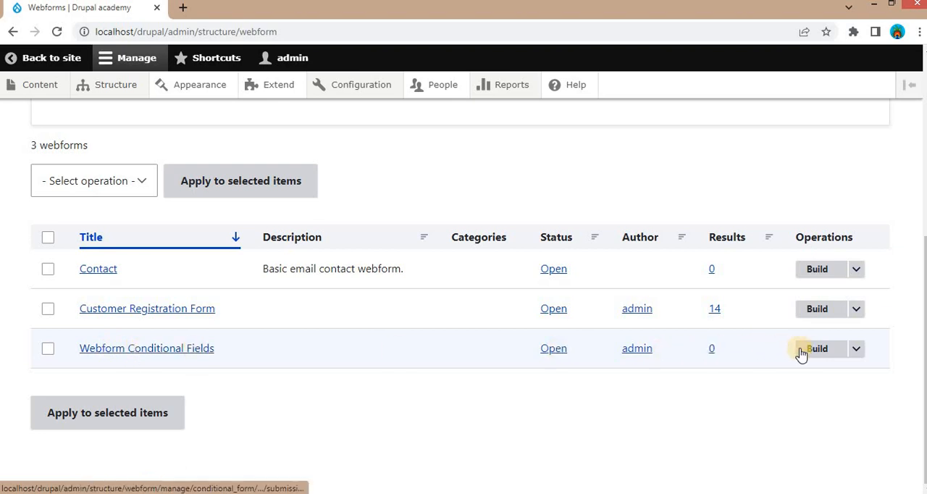
pyautogui.click(816, 349)
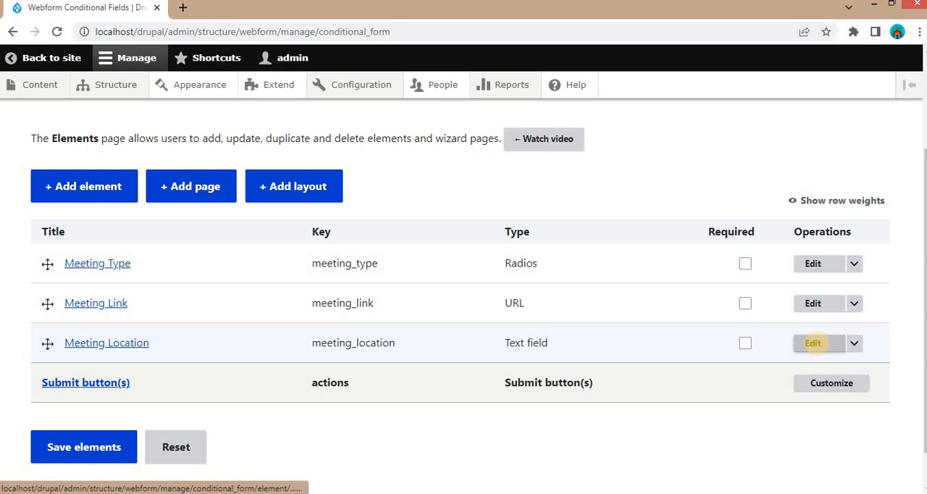
pyautogui.moveTo(366, 257)
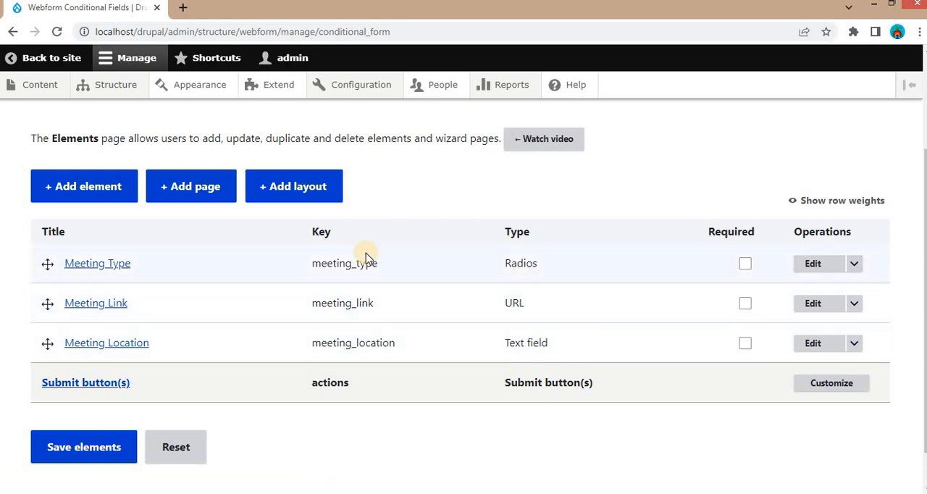
pyautogui.moveTo(127, 309)
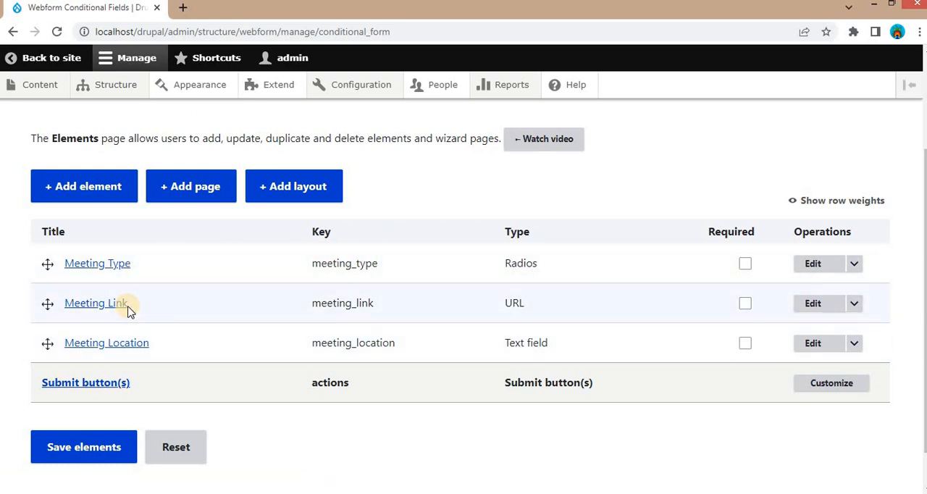
pyautogui.moveTo(161, 351)
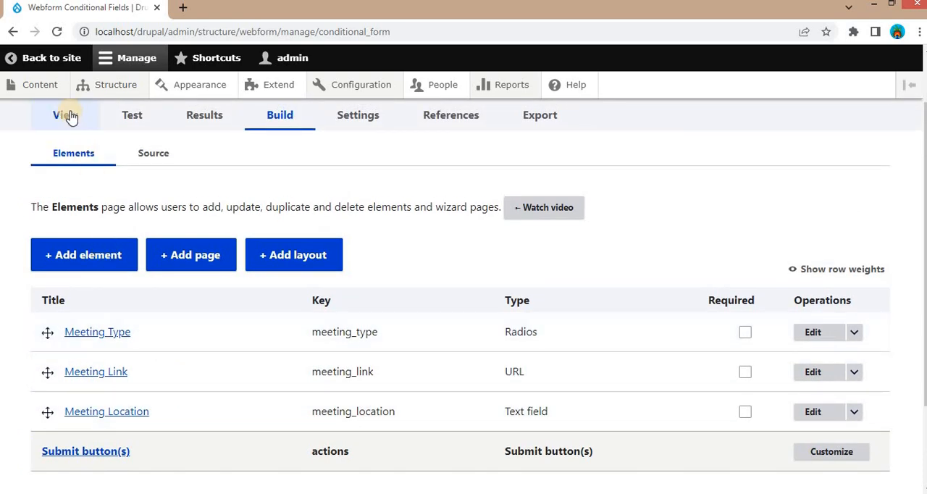
# Step: On the live form, toggle Virtual and Face to Face; both meeting fields stay visible
pyautogui.click(66, 115)
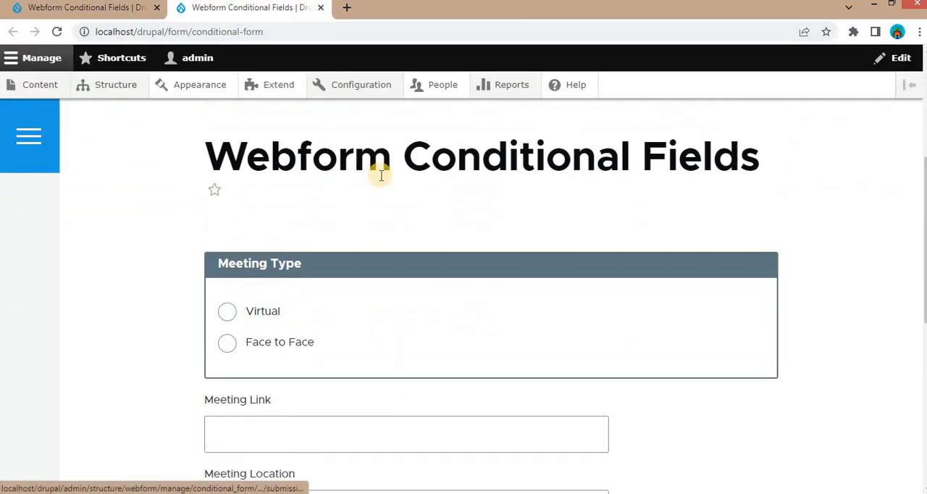
pyautogui.scroll(-3)
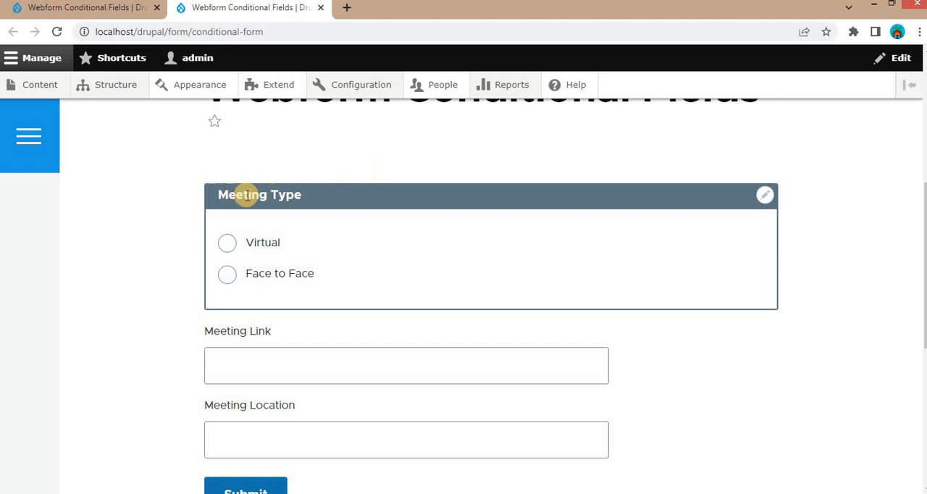
pyautogui.moveTo(316, 203)
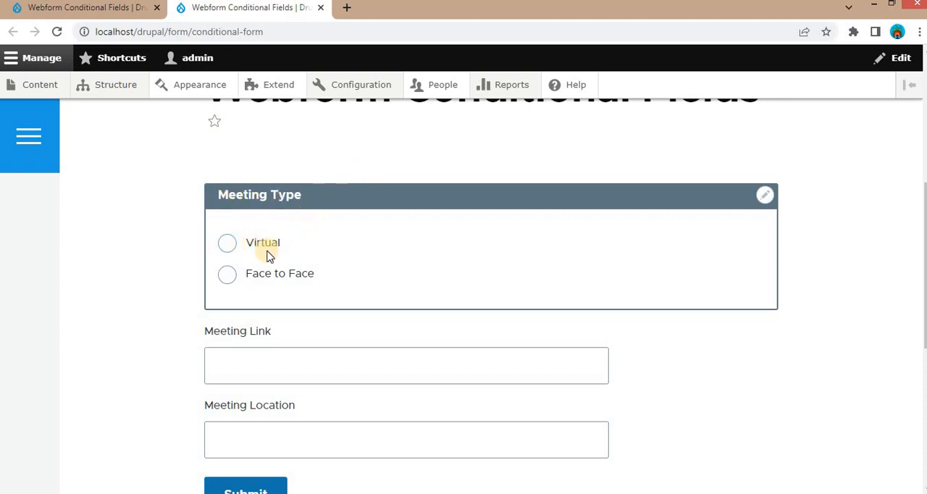
pyautogui.moveTo(313, 283)
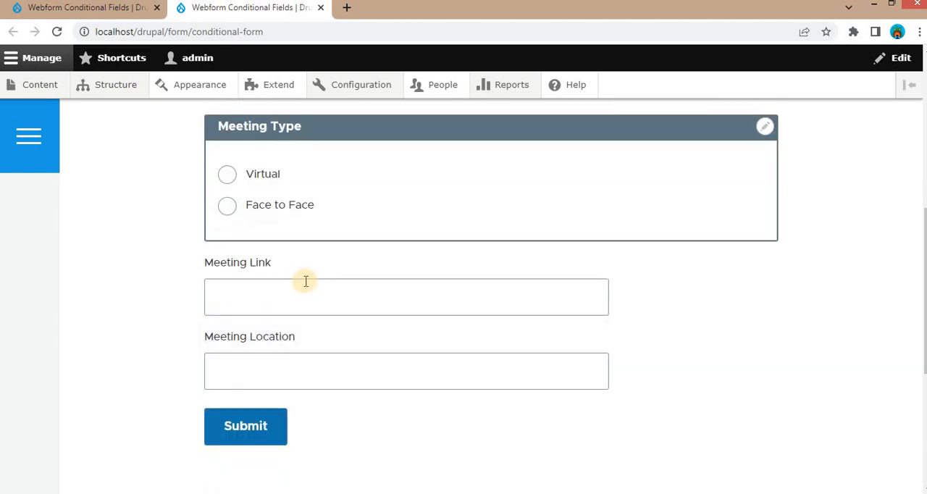
pyautogui.moveTo(199, 272)
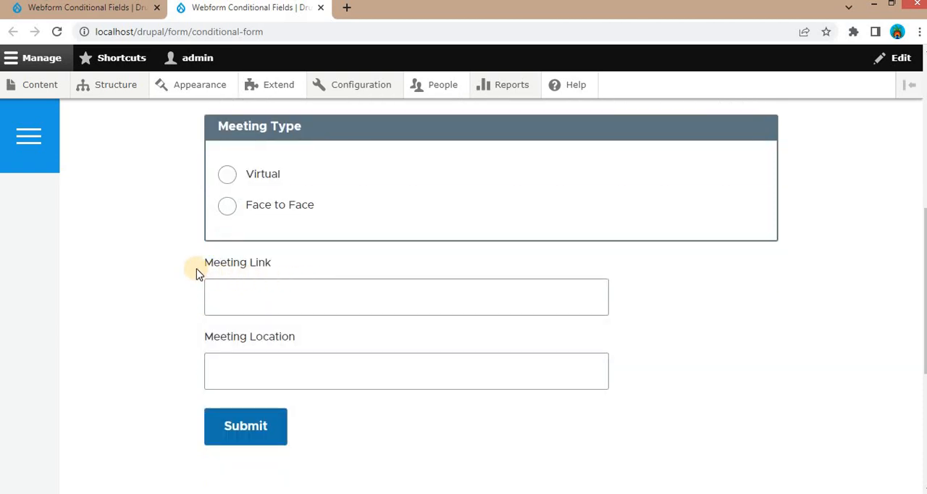
pyautogui.moveTo(297, 341)
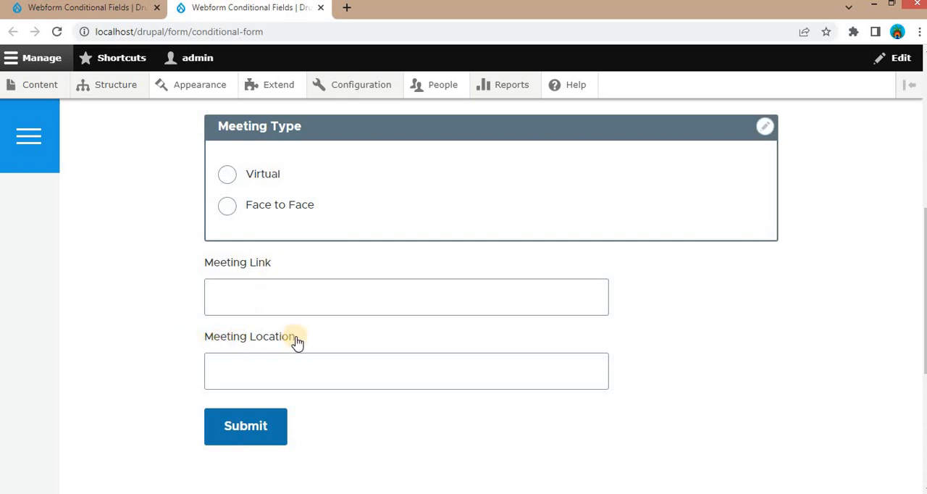
pyautogui.moveTo(203, 224)
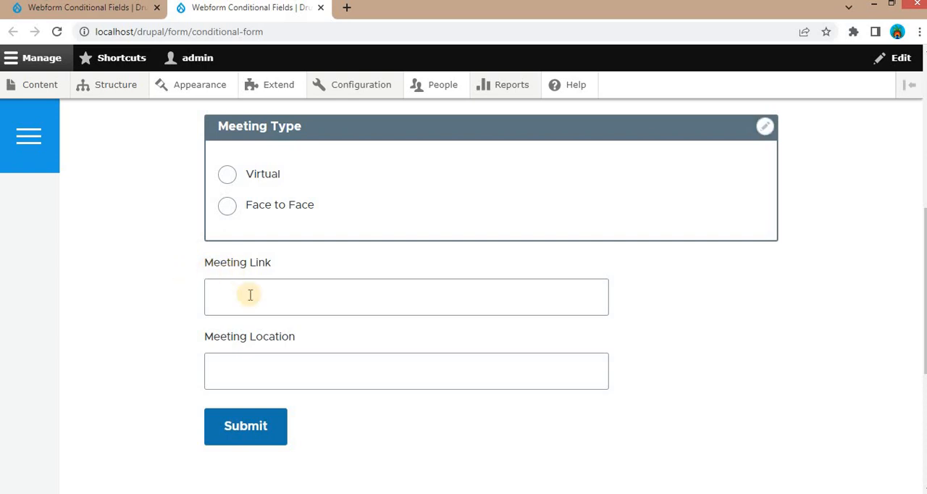
pyautogui.moveTo(234, 282)
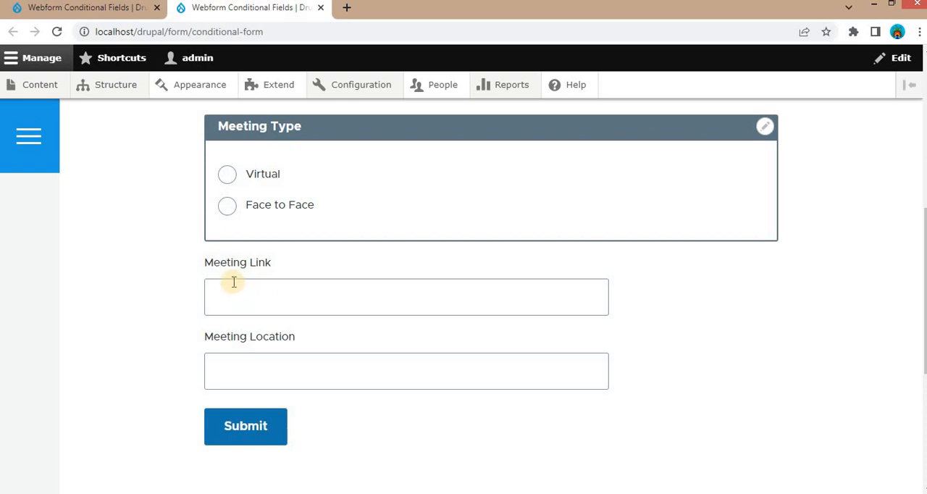
pyautogui.click(227, 174)
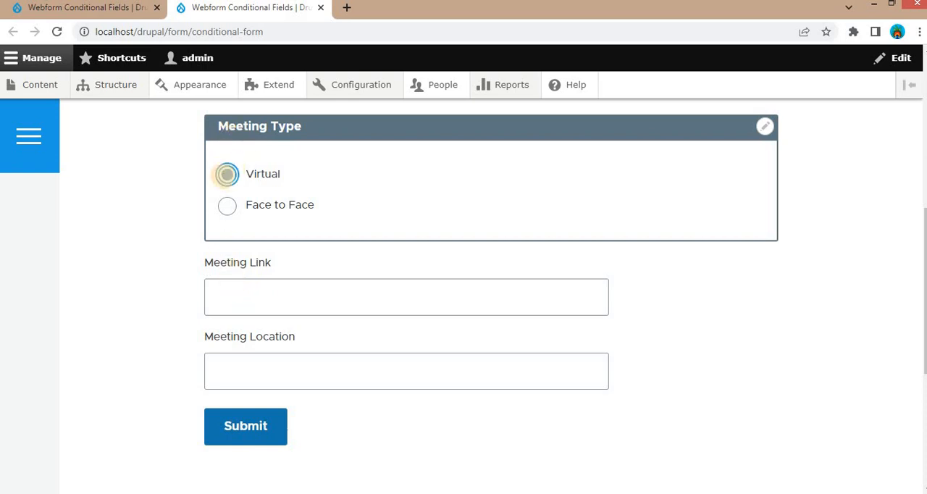
pyautogui.click(226, 174)
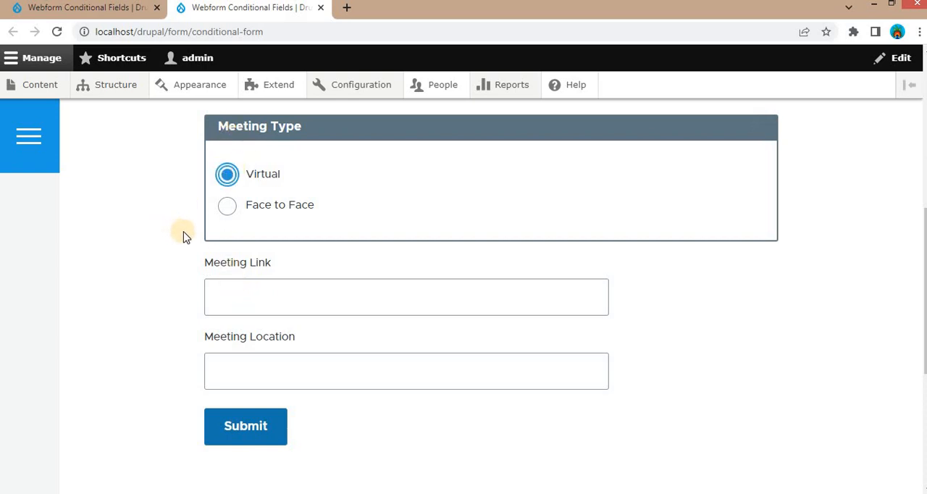
pyautogui.click(227, 204)
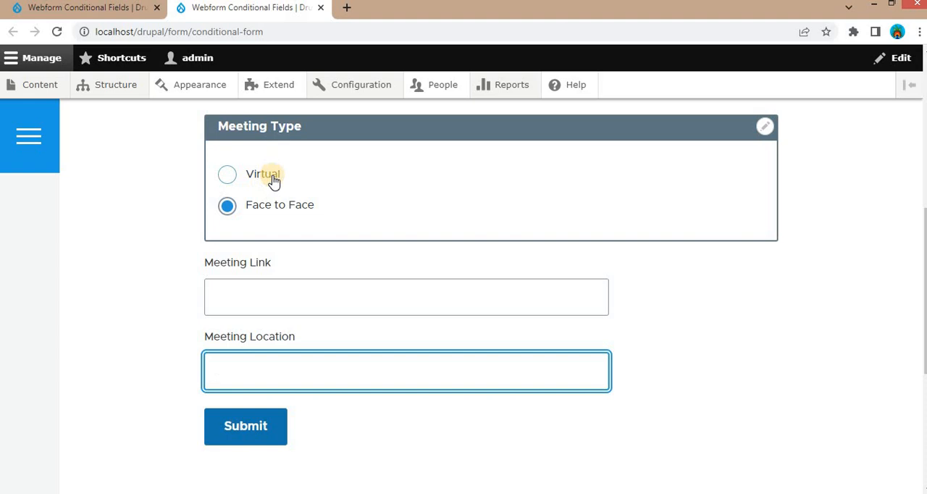
pyautogui.click(226, 174)
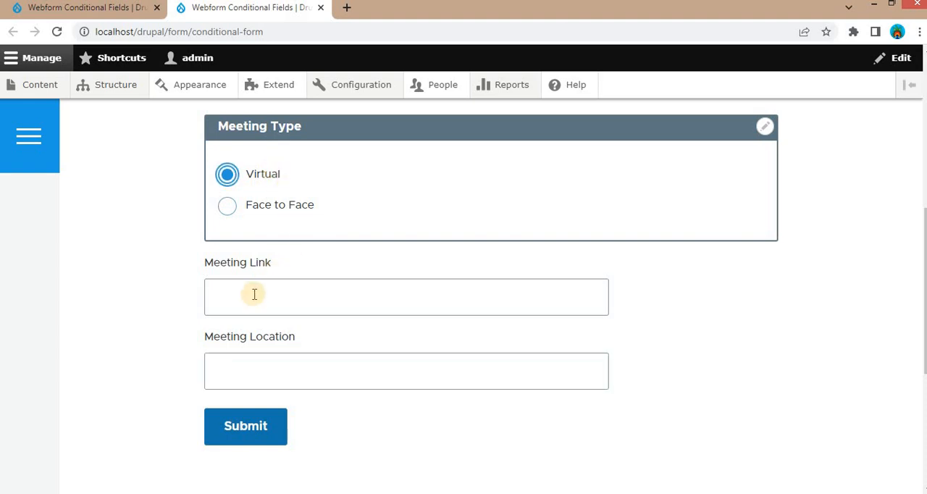
pyautogui.click(406, 296)
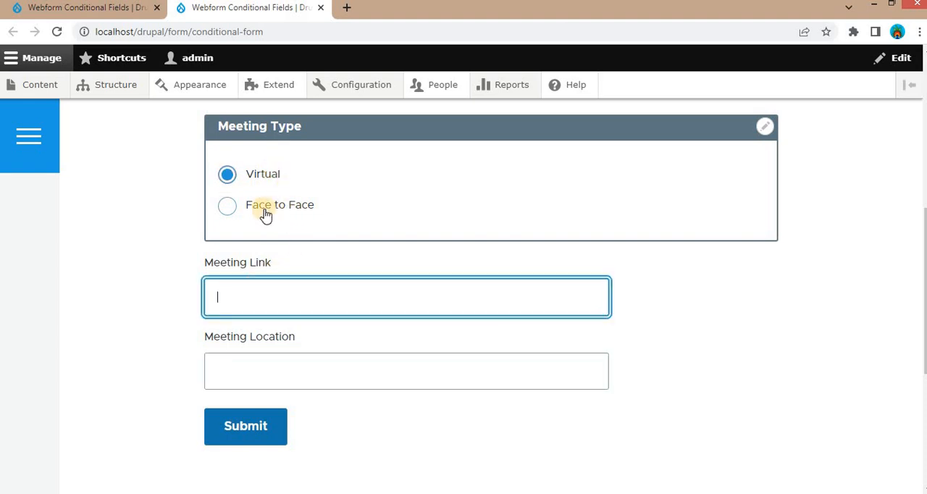
pyautogui.click(227, 205)
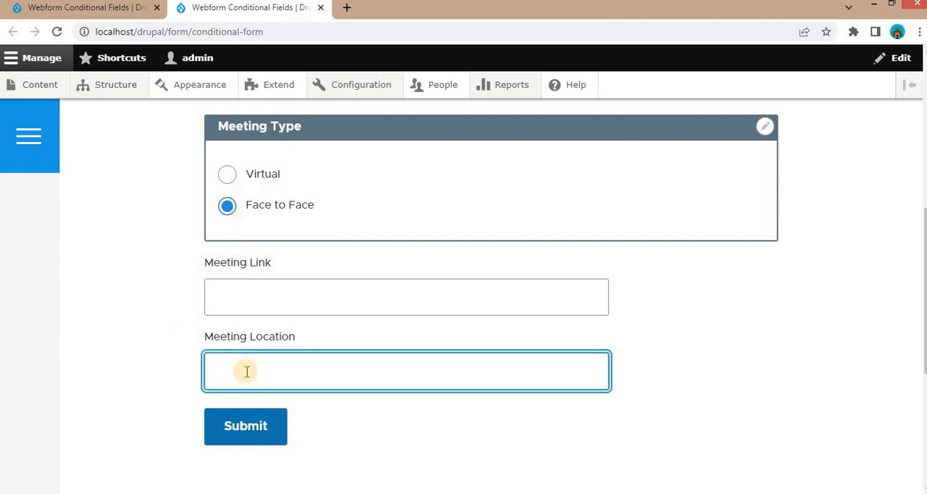
pyautogui.moveTo(76, 15)
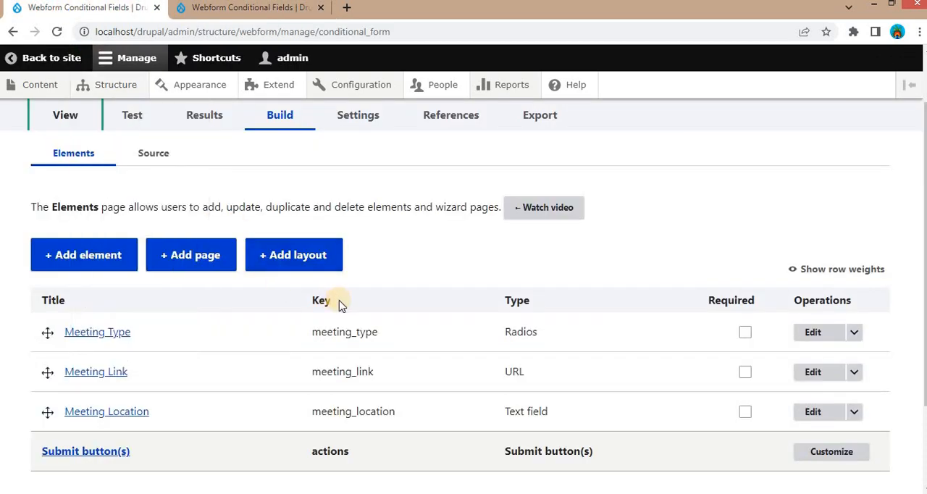
# Step: Open the Meeting Link element's edit panel, briefly reloading the public form page
pyautogui.scroll(-3)
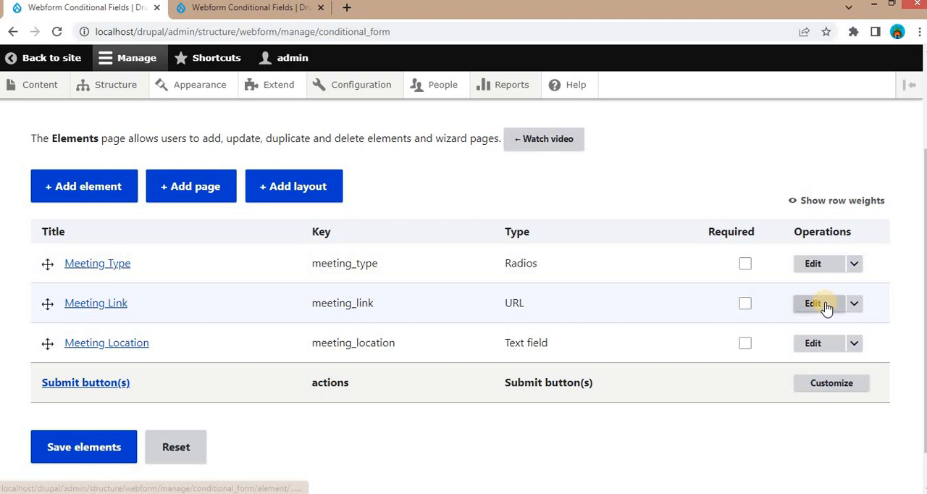
pyautogui.click(812, 303)
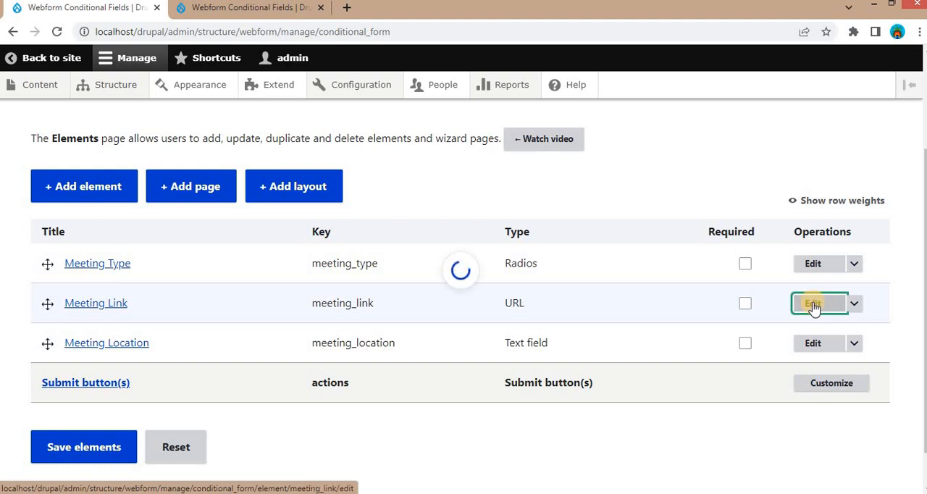
pyautogui.click(812, 303)
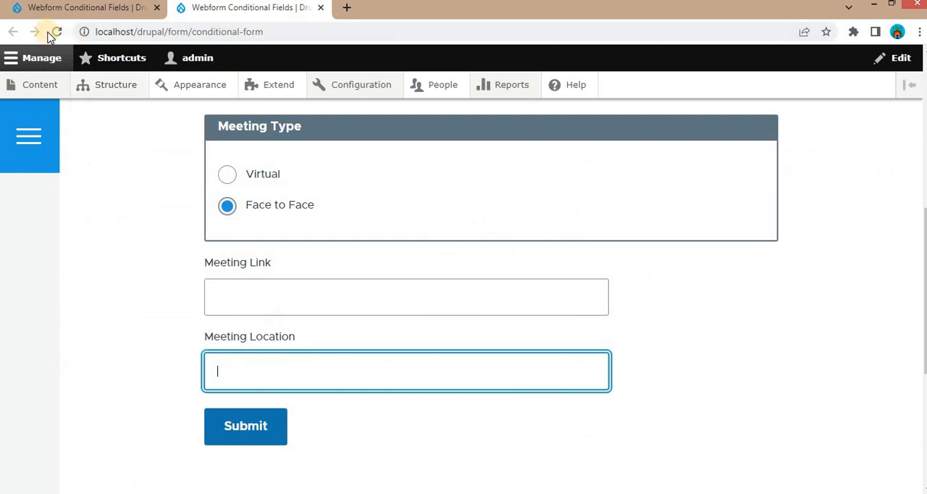
pyautogui.click(57, 31)
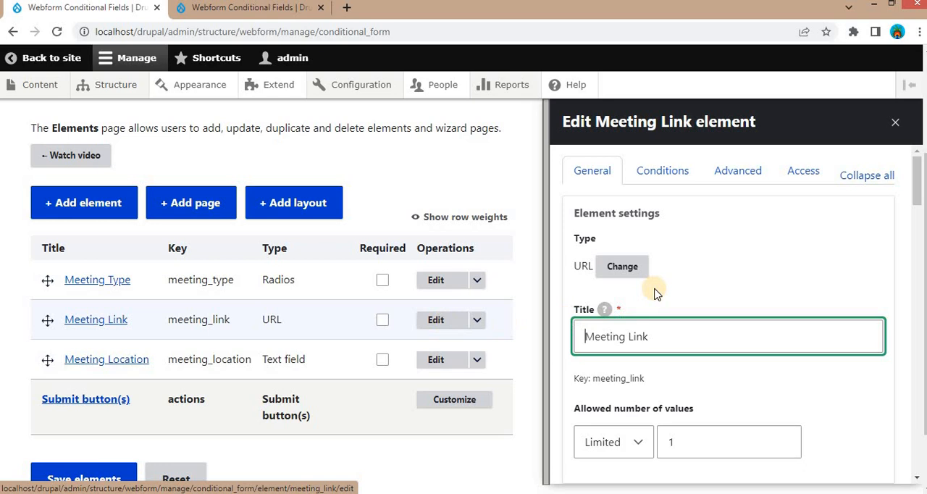
pyautogui.moveTo(716, 257)
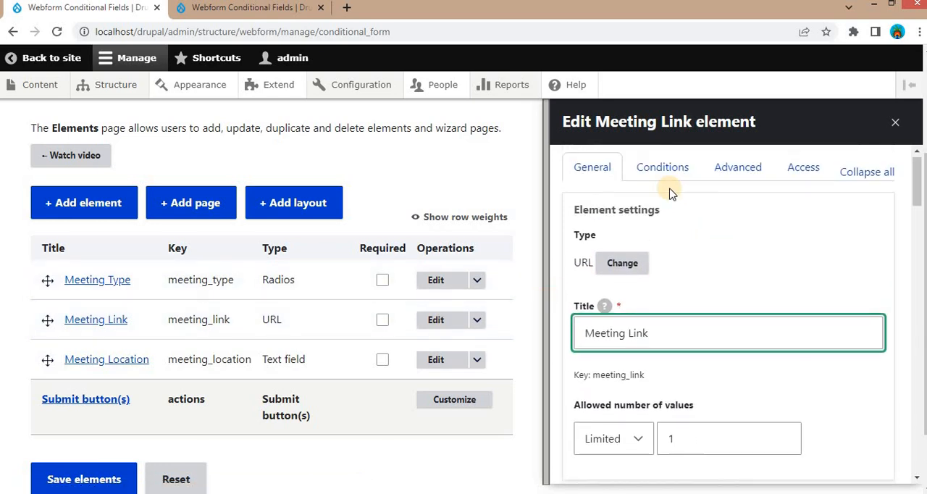
# Step: Add a Visible state condition on Meeting Link that depends on Meeting Type
pyautogui.click(661, 167)
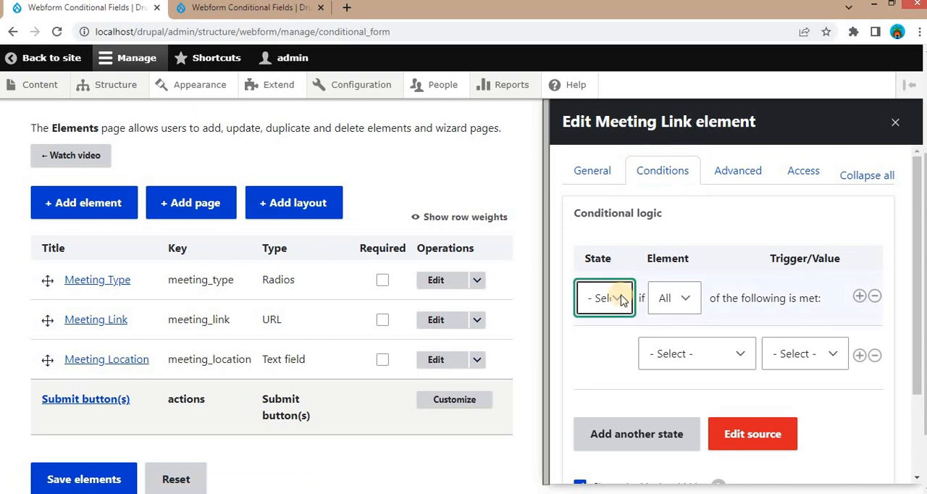
pyautogui.click(604, 298)
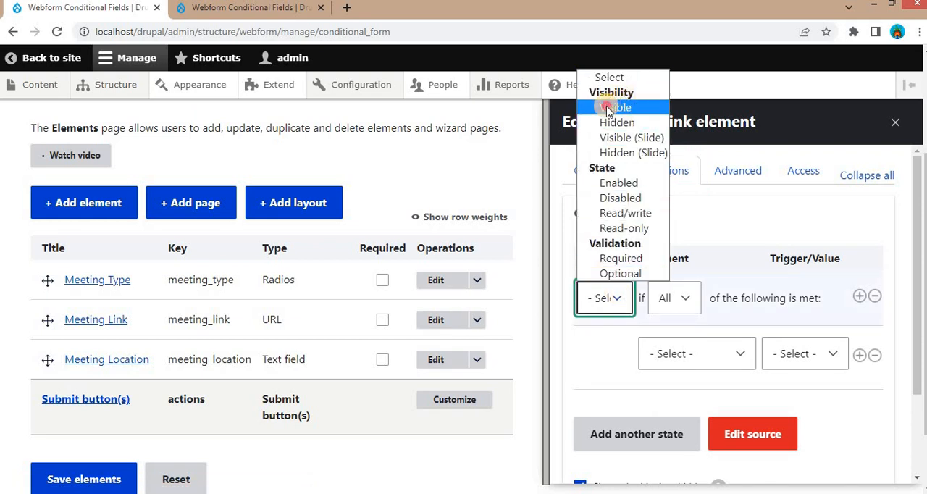
pyautogui.click(616, 107)
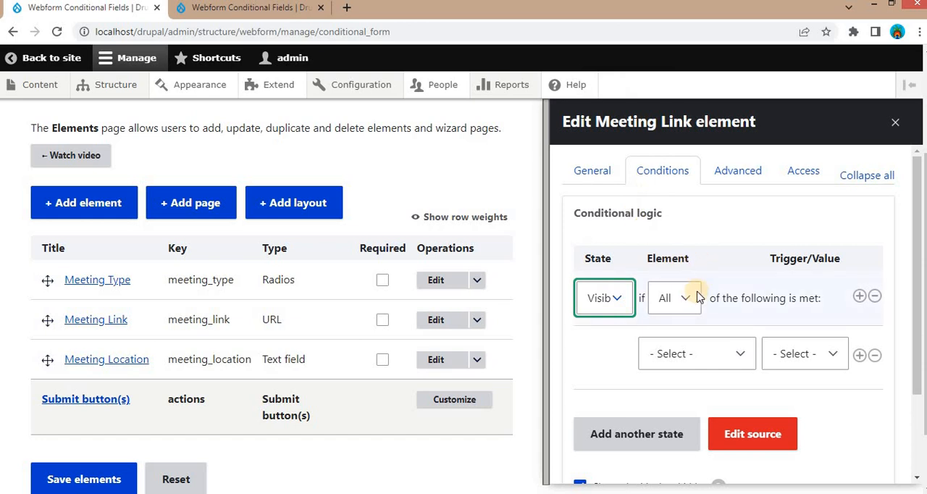
pyautogui.scroll(-3)
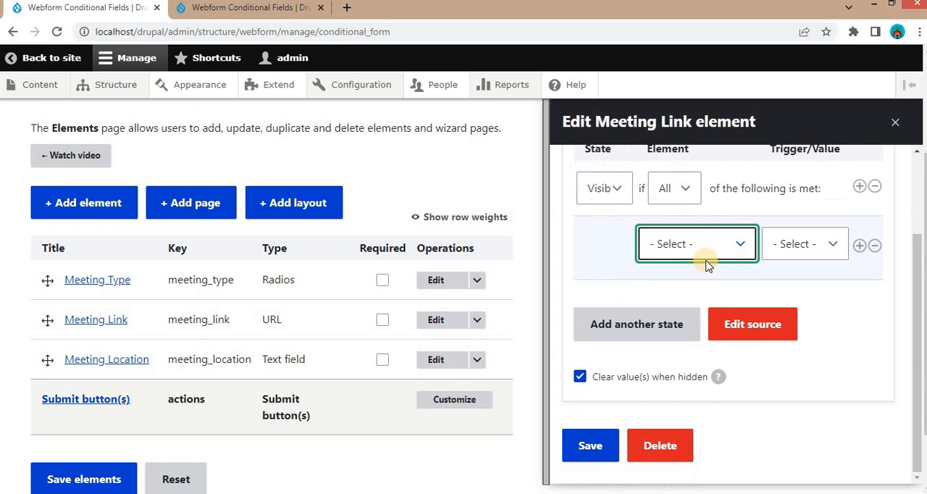
pyautogui.click(695, 243)
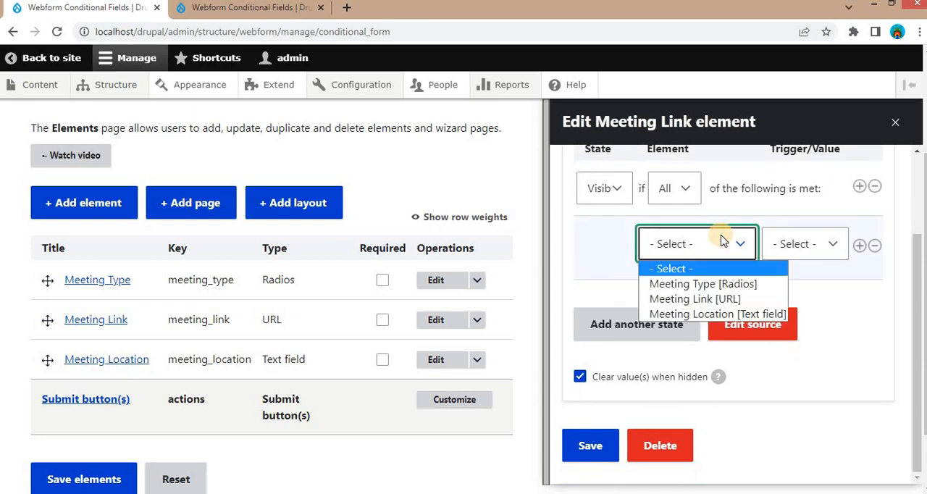
pyautogui.moveTo(711, 269)
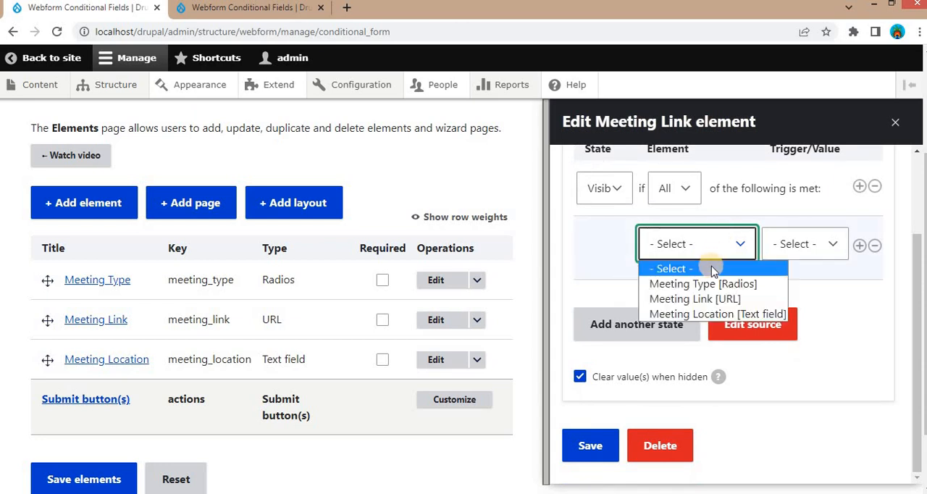
pyautogui.moveTo(684, 283)
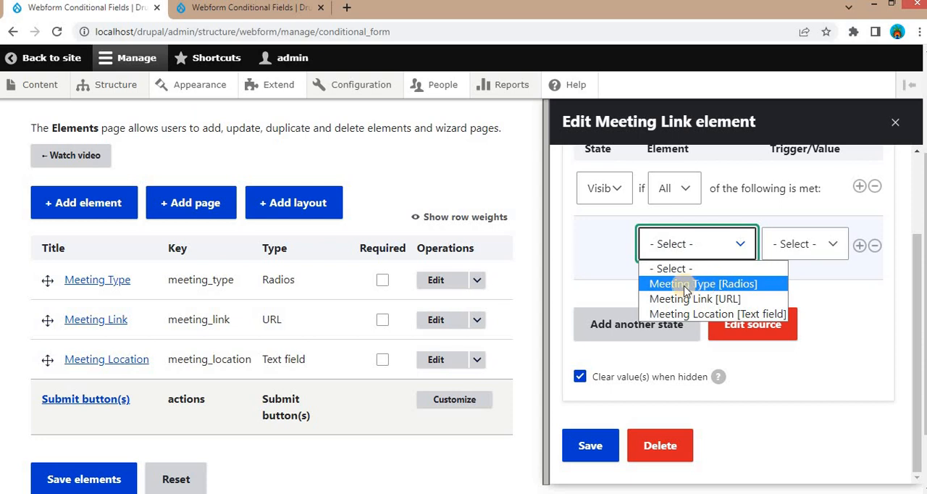
pyautogui.click(699, 283)
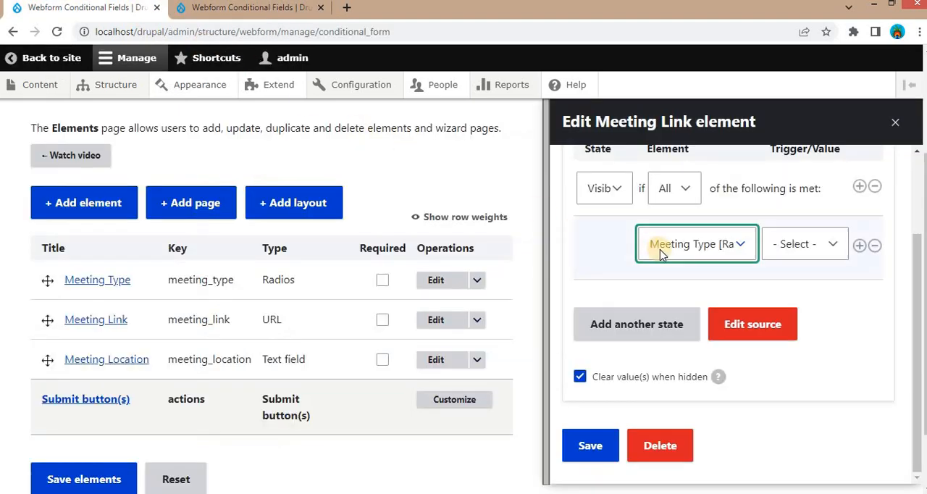
# Step: Set the trigger to 'Value is' Virtual and save the Meeting Link condition
pyautogui.click(803, 243)
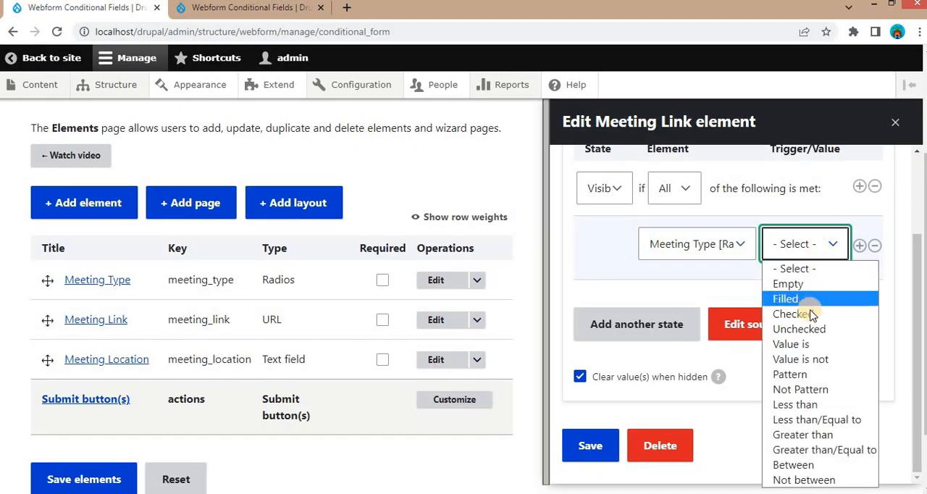
pyautogui.click(790, 344)
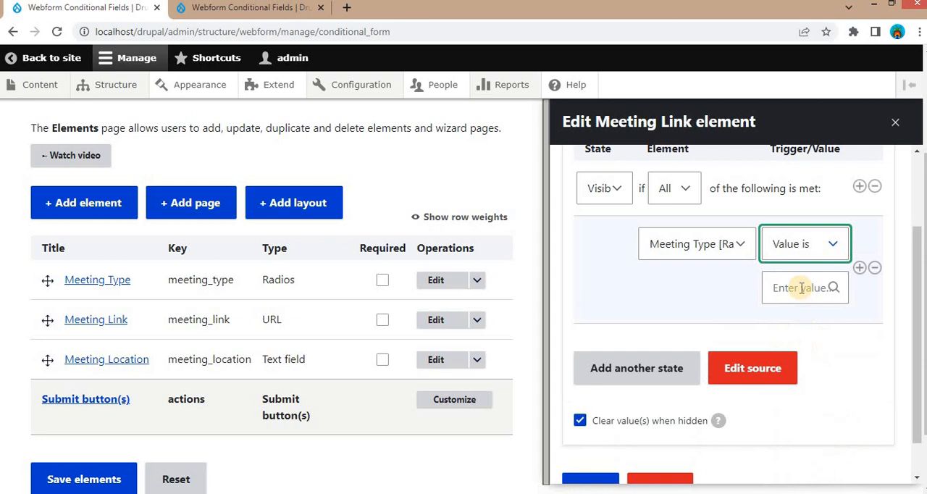
pyautogui.click(800, 287)
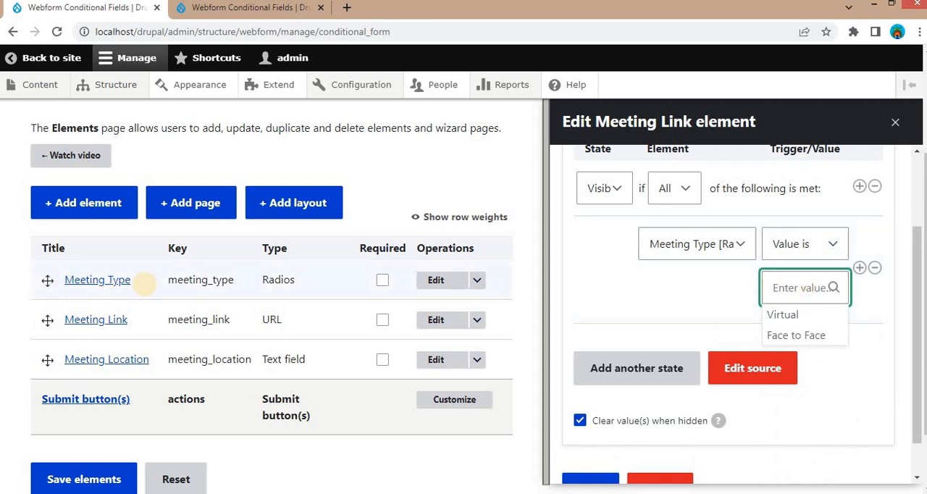
pyautogui.moveTo(334, 317)
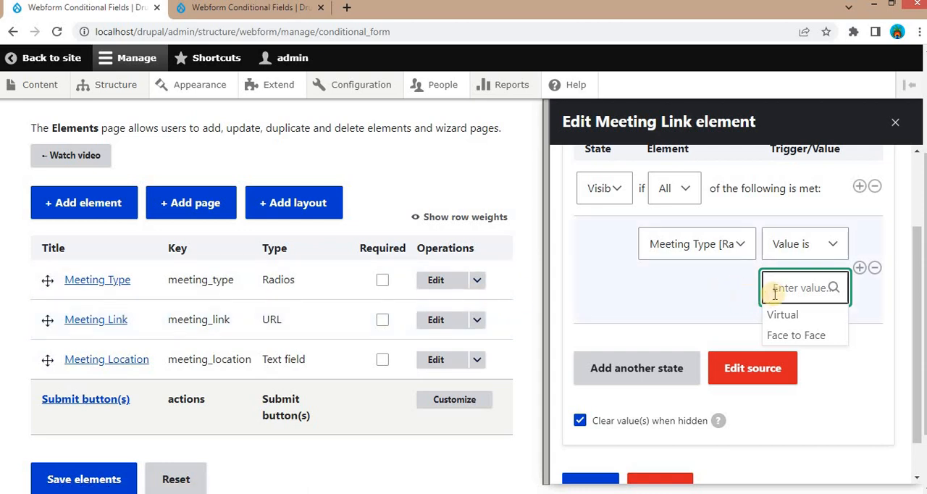
pyautogui.click(782, 314)
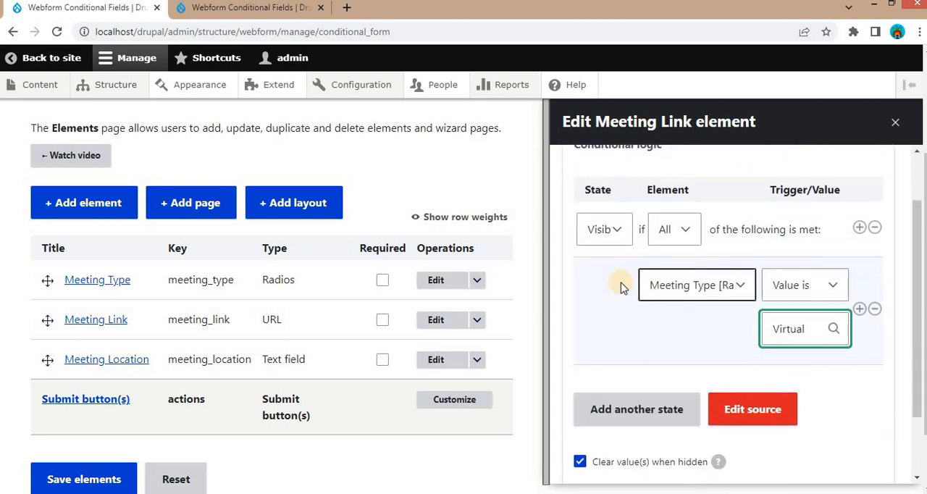
pyautogui.scroll(-3)
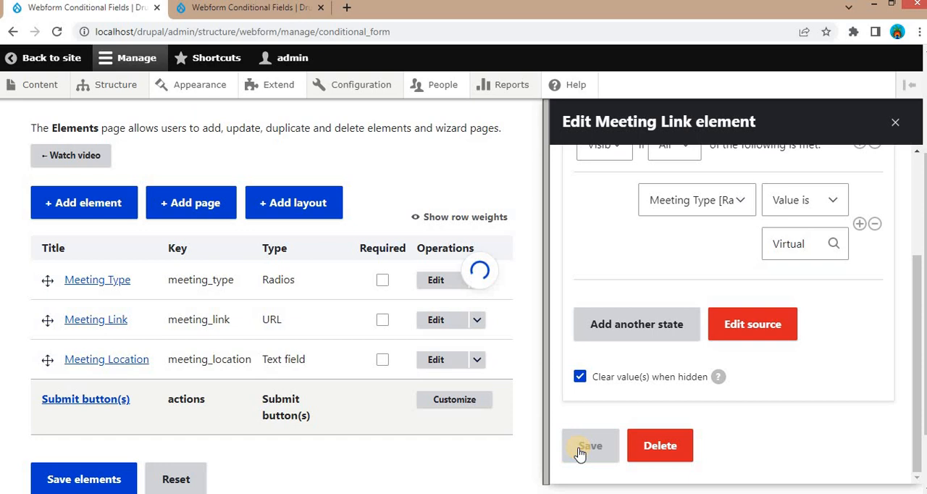
pyautogui.click(589, 445)
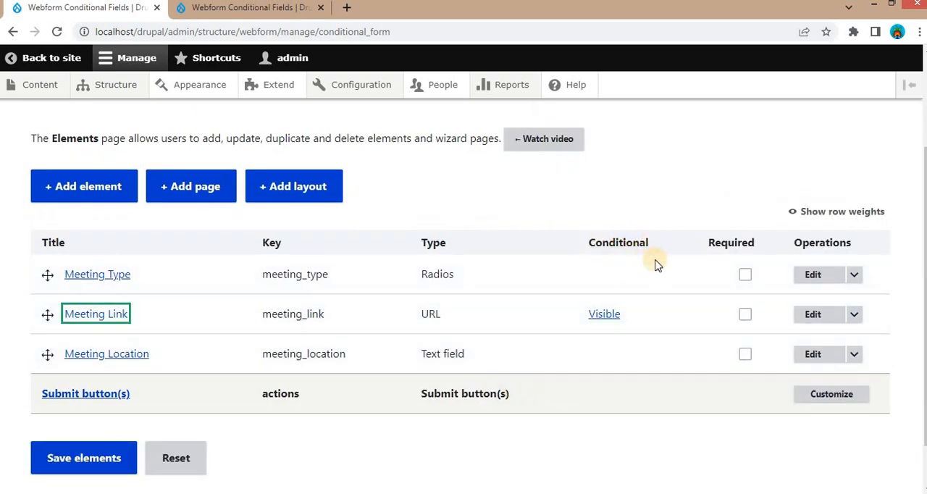
pyautogui.moveTo(601, 320)
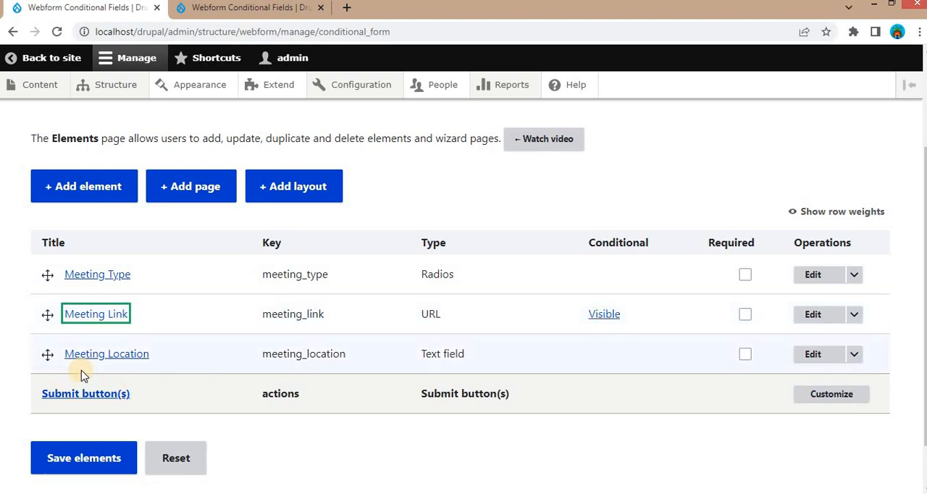
pyautogui.moveTo(187, 360)
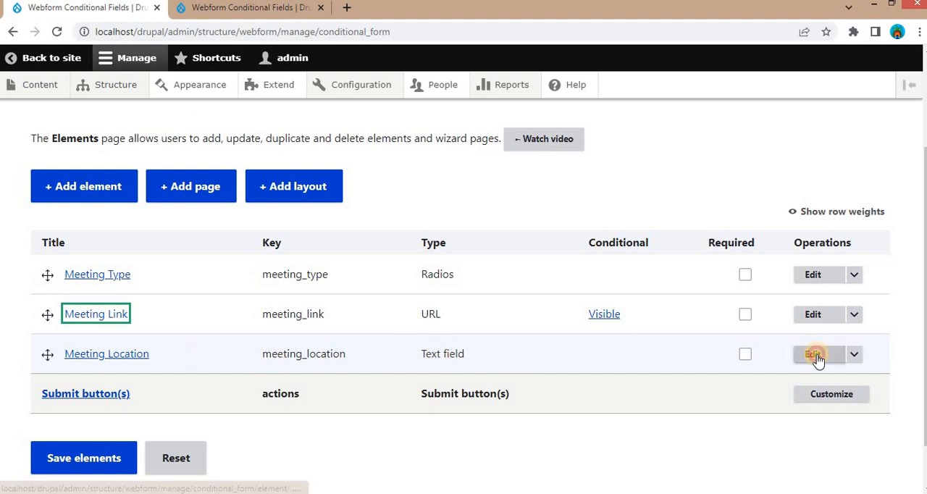
# Step: Add a Visible state condition on Meeting Location that depends on Meeting Type
pyautogui.click(812, 354)
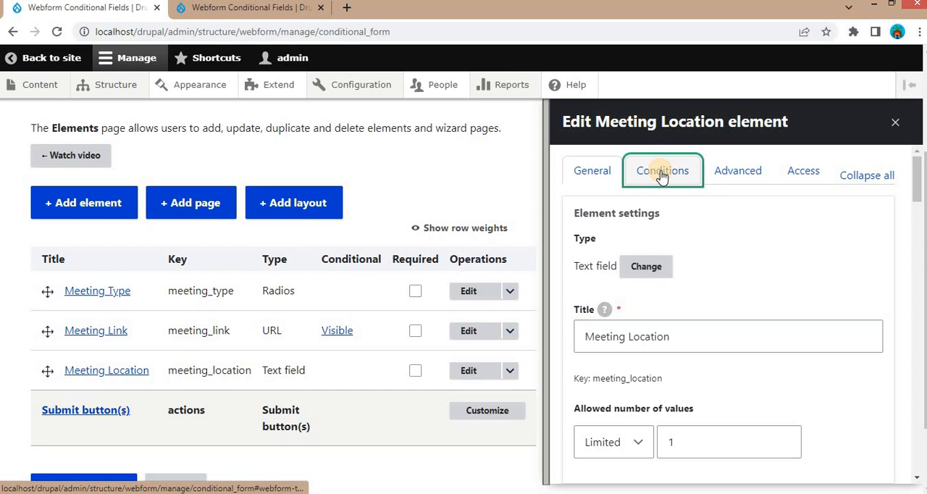
pyautogui.click(661, 170)
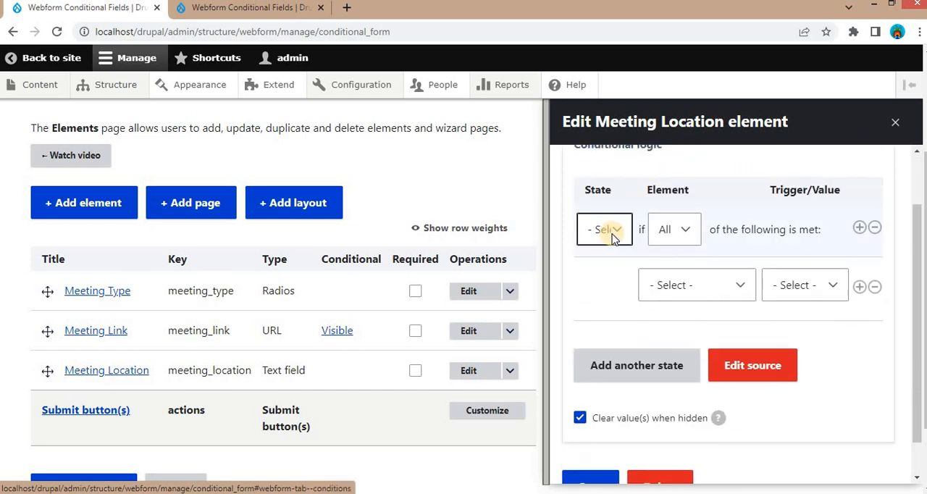
pyautogui.click(604, 229)
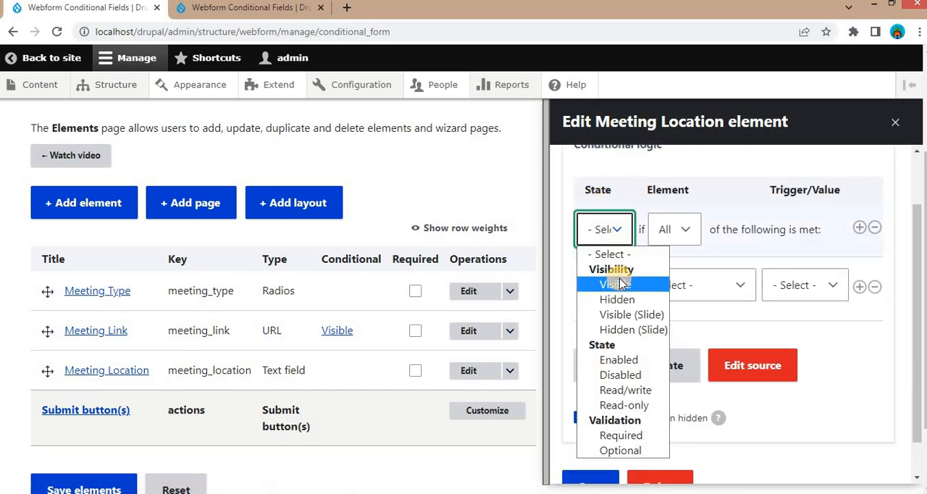
pyautogui.click(615, 283)
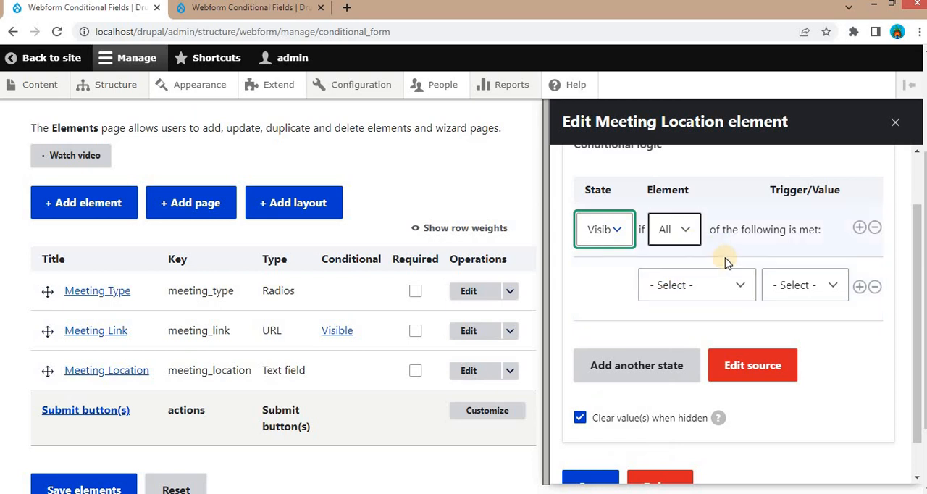
pyautogui.click(695, 284)
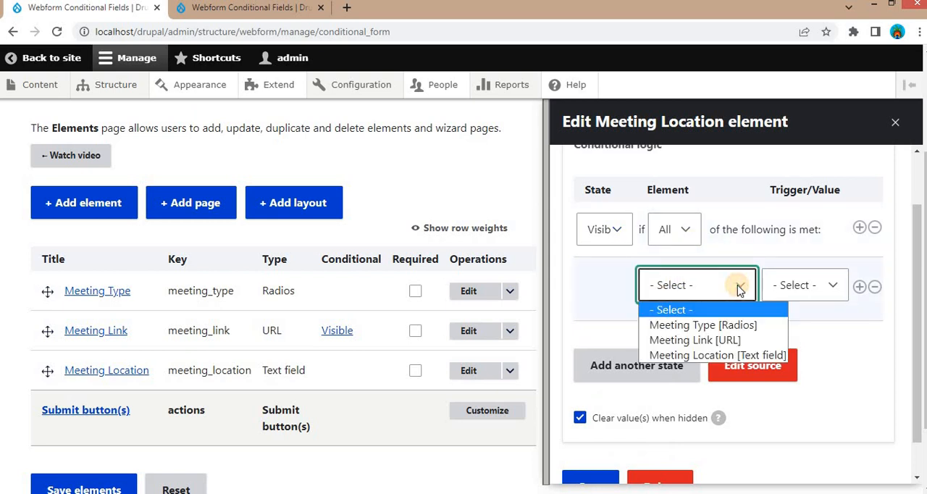
pyautogui.moveTo(702, 324)
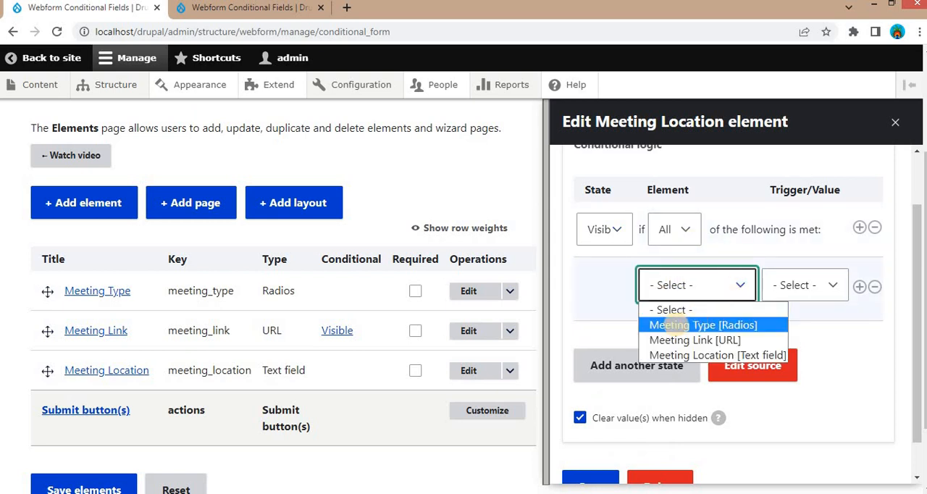
pyautogui.click(701, 324)
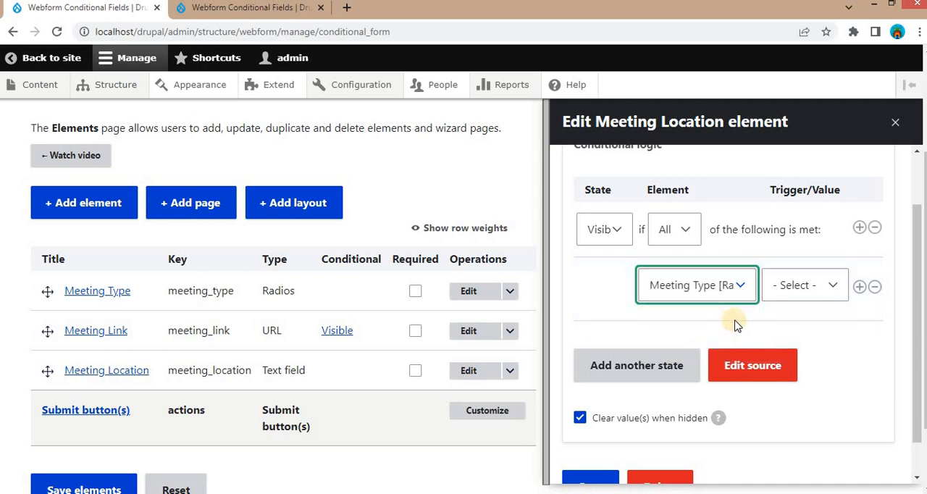
# Step: Set the trigger to 'Value is' Face to Face, save it, and save elements
pyautogui.click(803, 284)
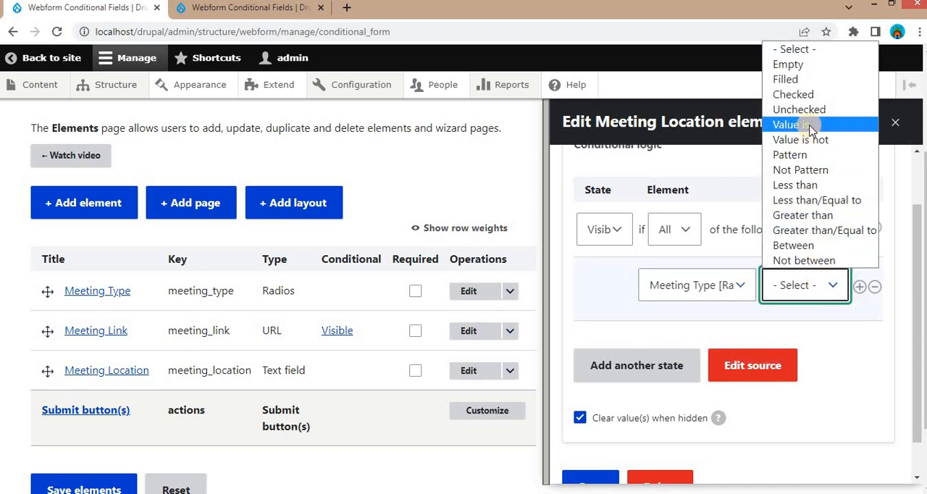
pyautogui.click(785, 124)
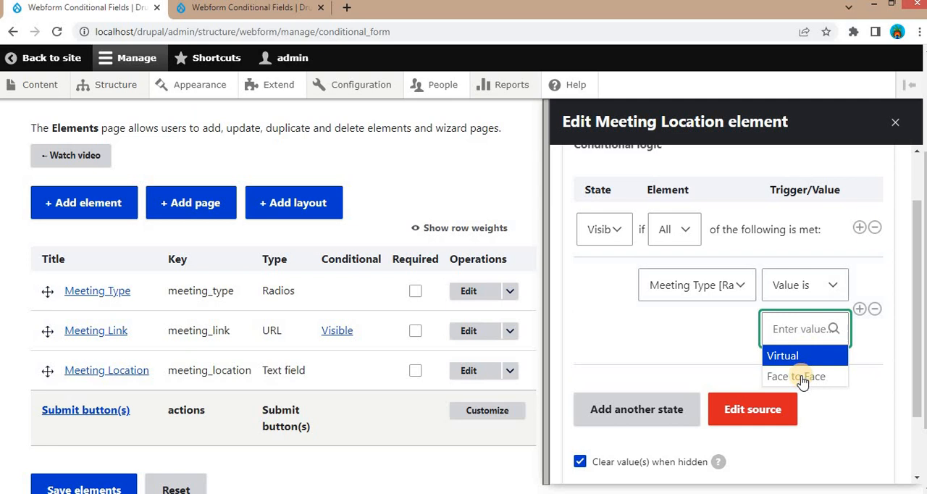
pyautogui.click(795, 376)
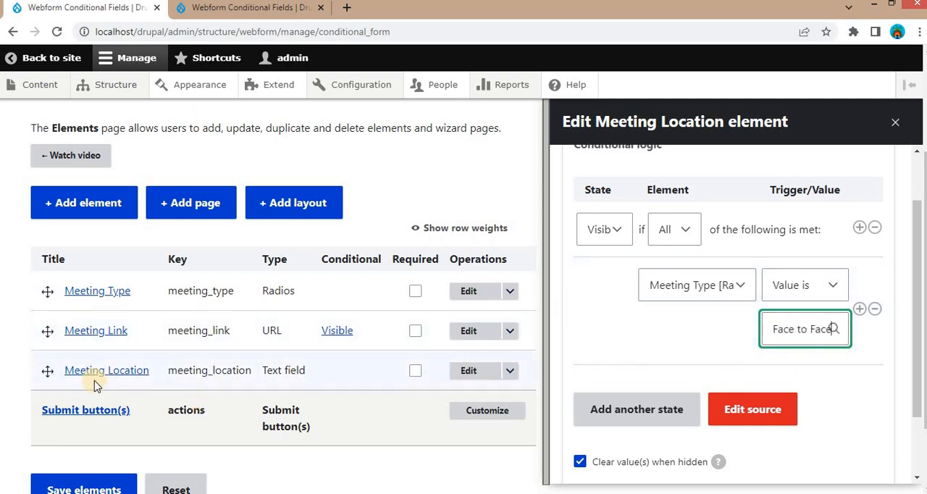
pyautogui.scroll(-3)
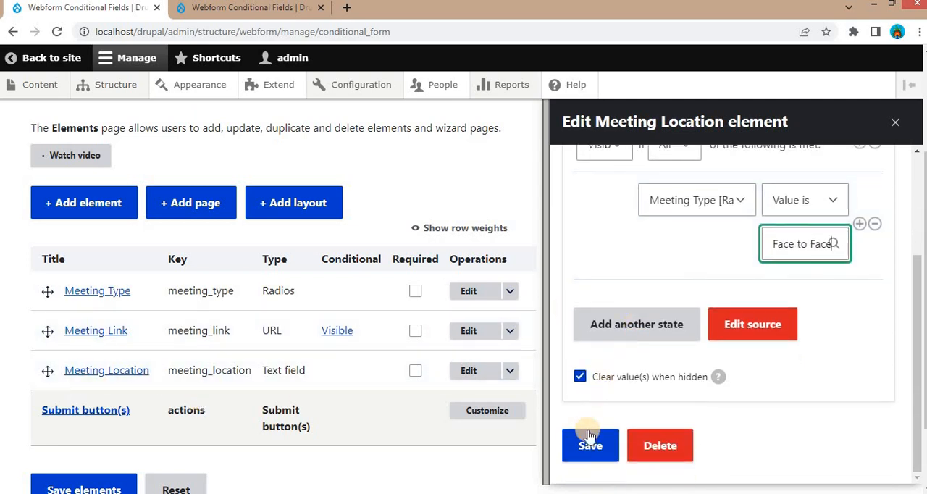
pyautogui.click(589, 444)
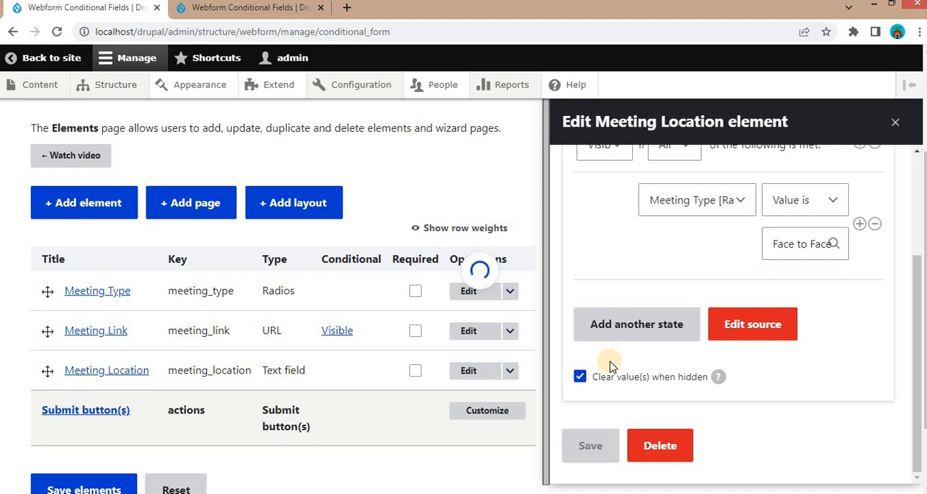
pyautogui.click(590, 445)
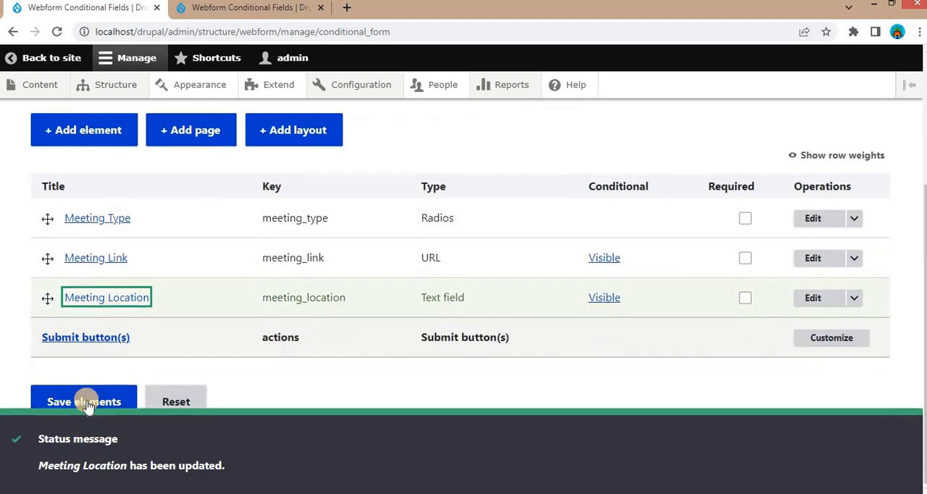
pyautogui.click(83, 401)
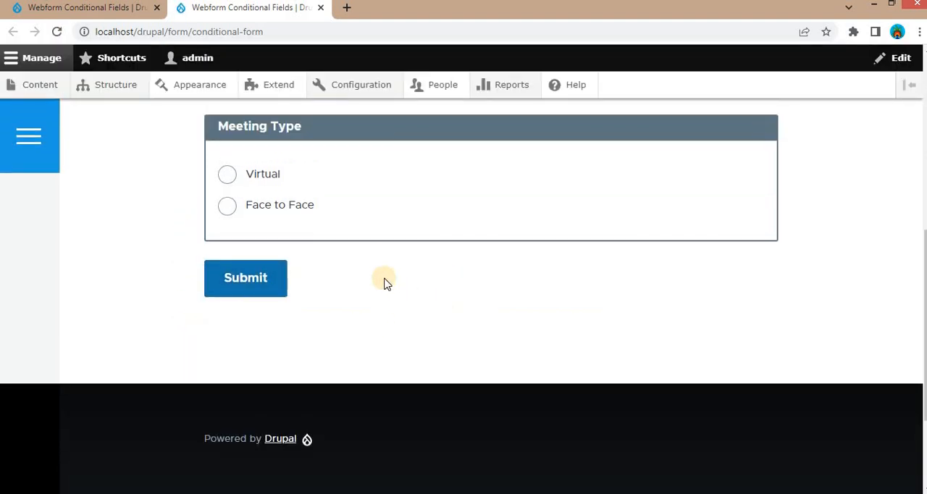
pyautogui.moveTo(475, 208)
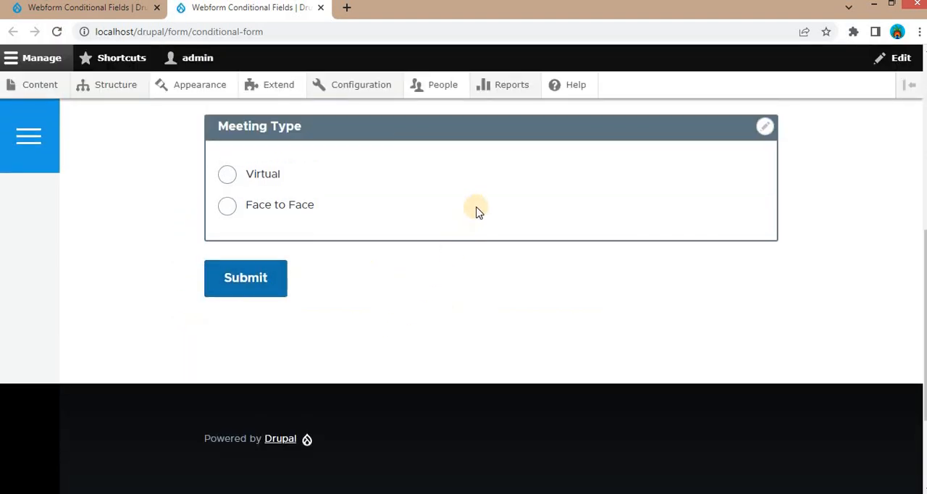
# Step: Toggle meeting types, enter 'ghjghj' as Meeting Link and submit, triggering an invalid-URL error
pyautogui.click(226, 173)
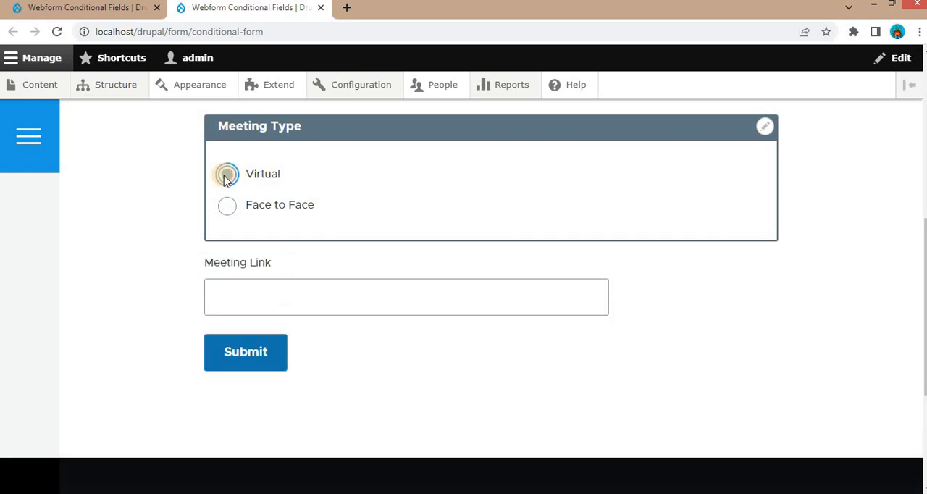
pyautogui.click(226, 173)
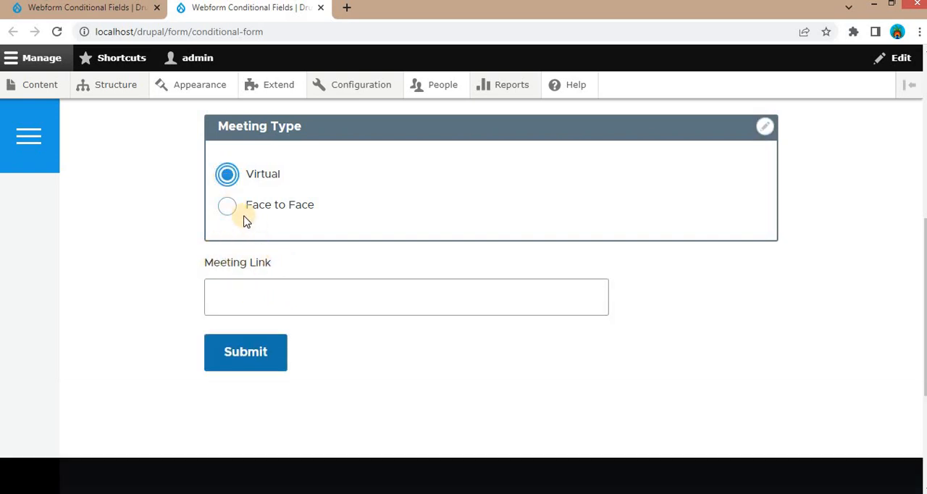
pyautogui.moveTo(297, 213)
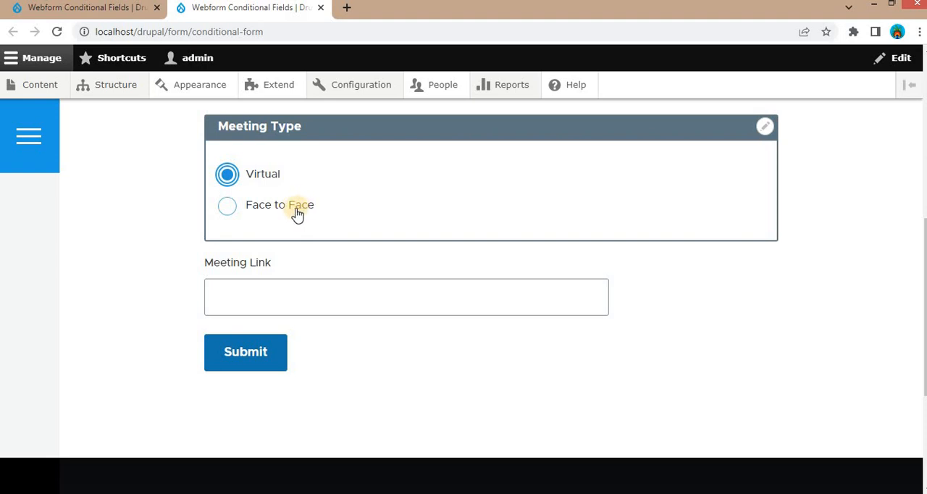
pyautogui.click(227, 205)
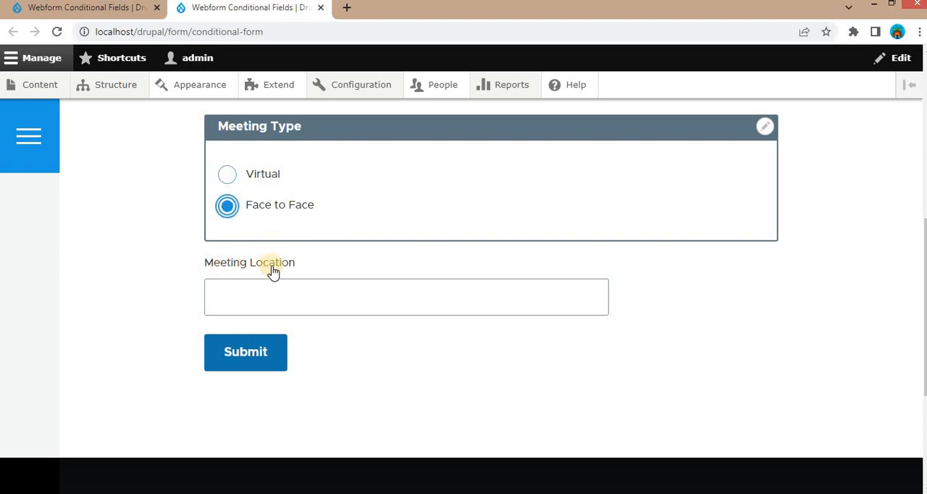
pyautogui.moveTo(260, 178)
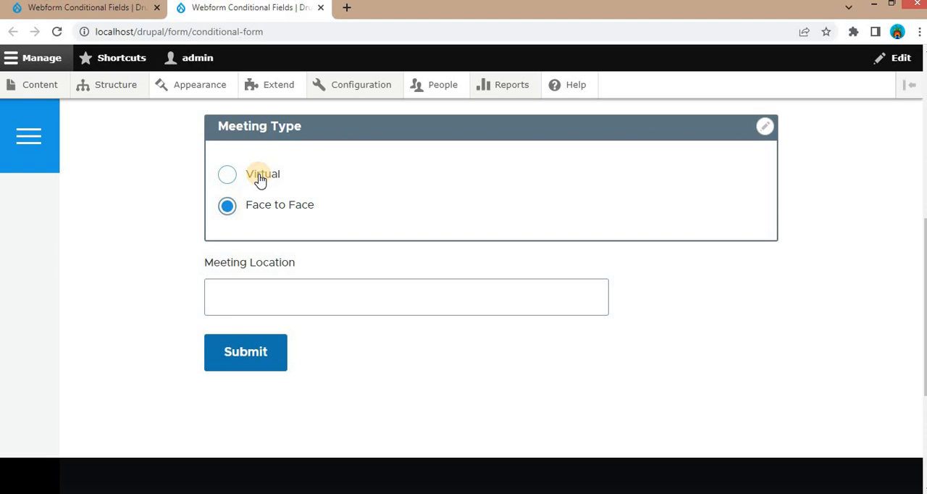
pyautogui.click(226, 174)
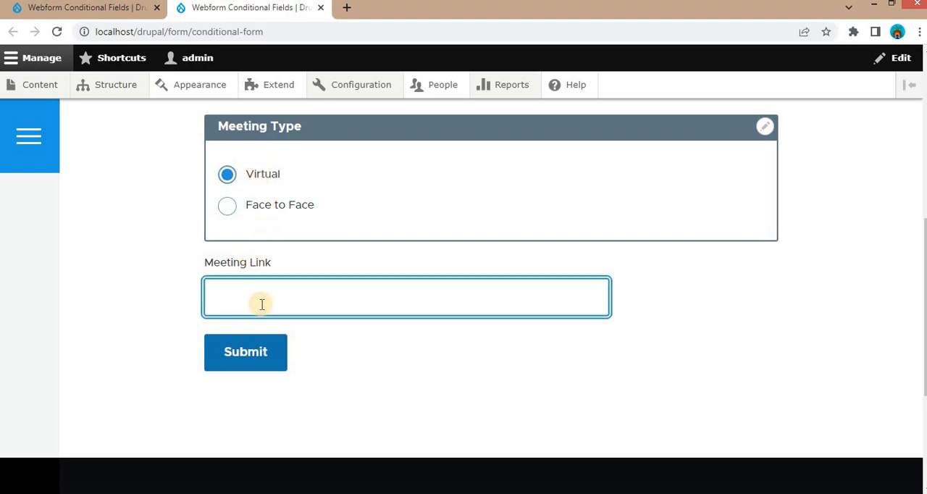
pyautogui.write('ghjghj hjgjgh')
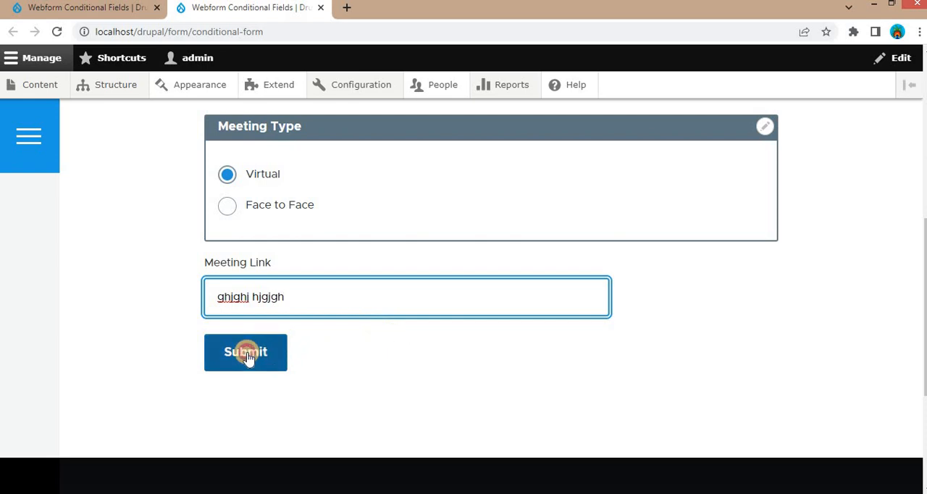
pyautogui.click(245, 352)
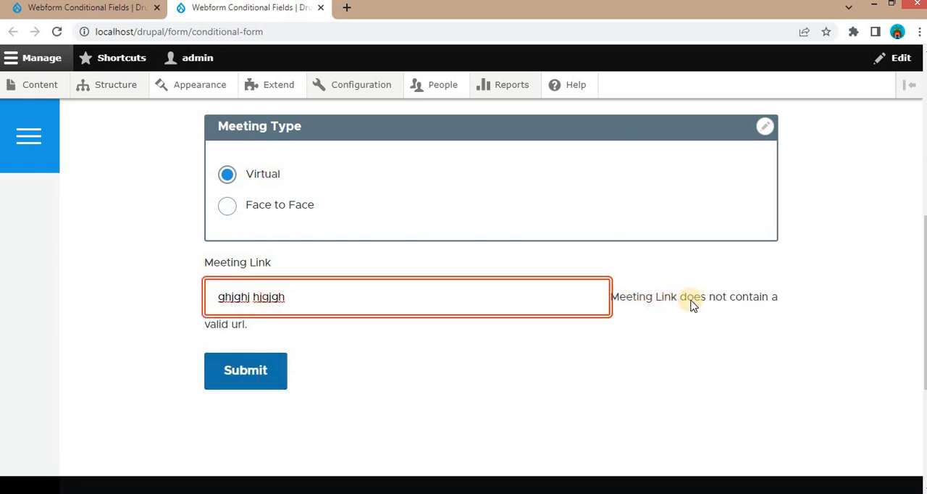
pyautogui.moveTo(285, 312)
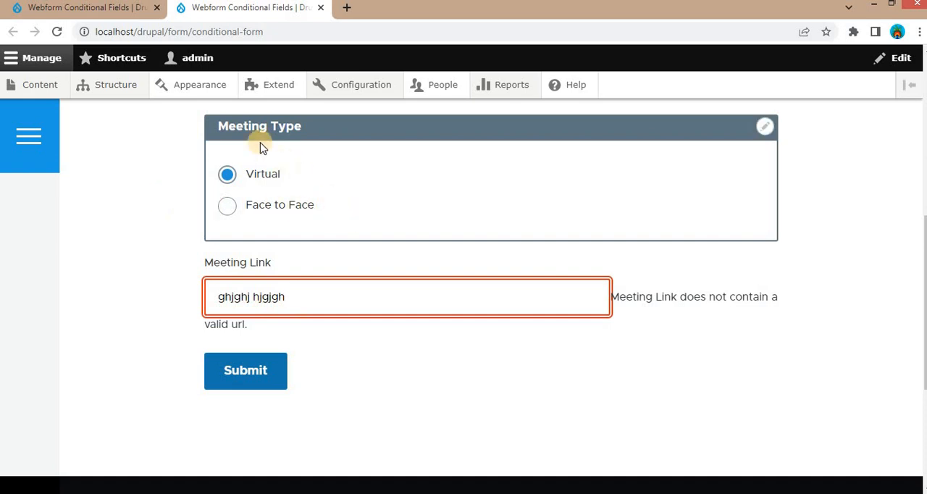
# Step: Select Face to Face and type 'hjkkj' and 'hkh hjghj' into Meeting Location
pyautogui.click(227, 206)
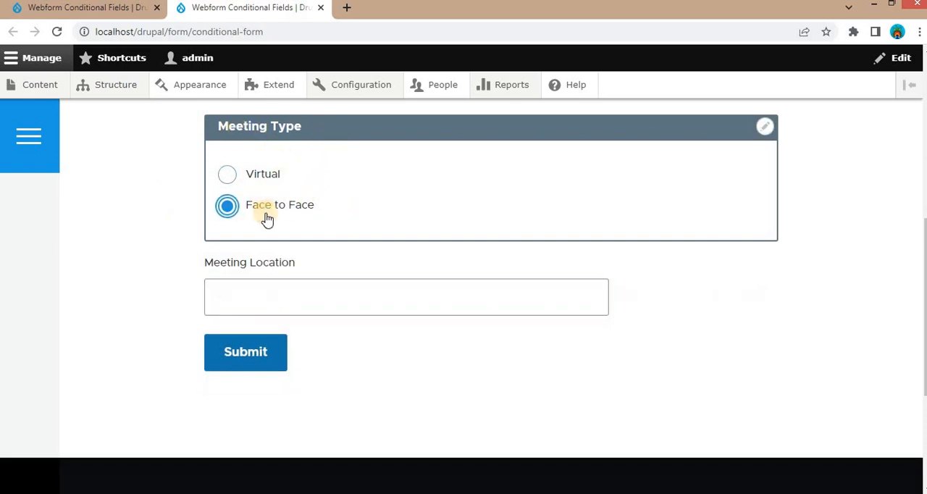
pyautogui.moveTo(263, 296)
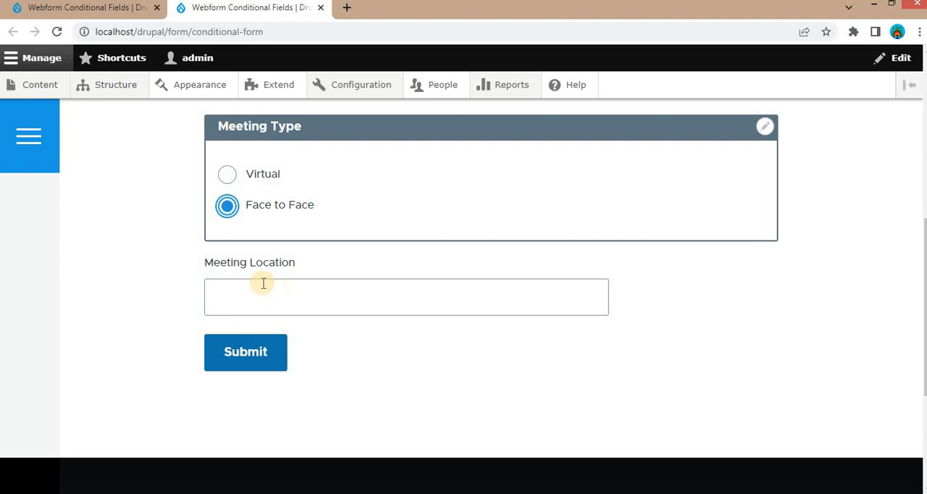
pyautogui.write('hjkkj')
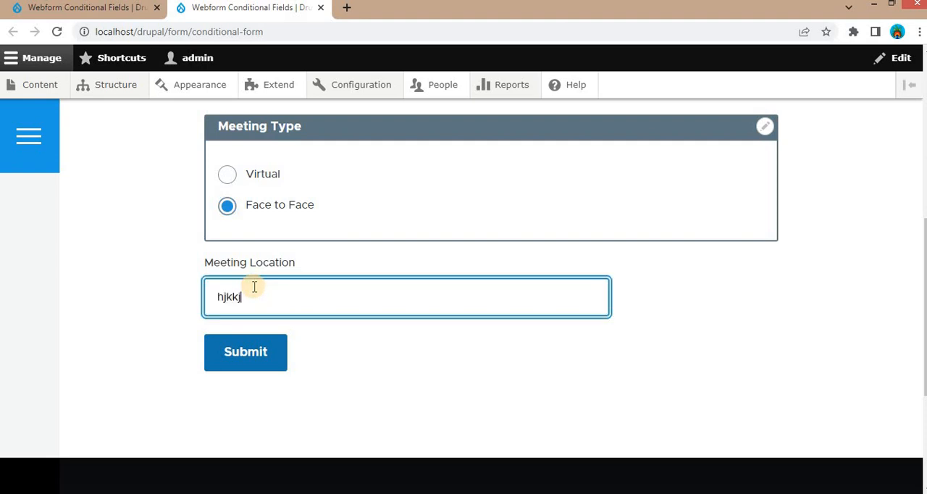
pyautogui.write('hkh hjghj')
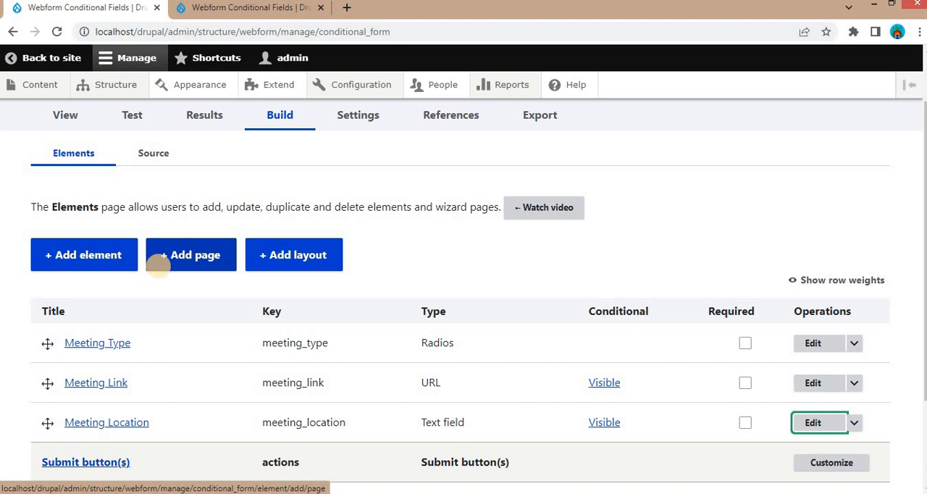
pyautogui.moveTo(161, 274)
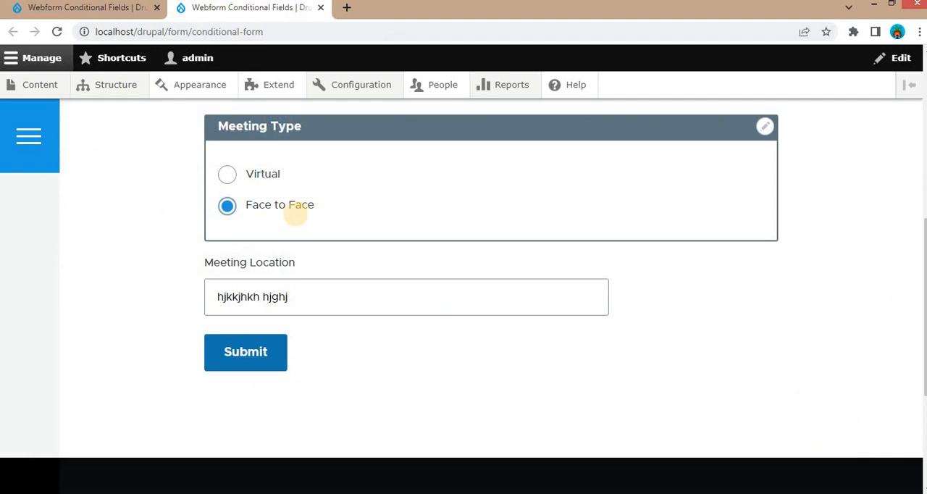
pyautogui.moveTo(296, 220)
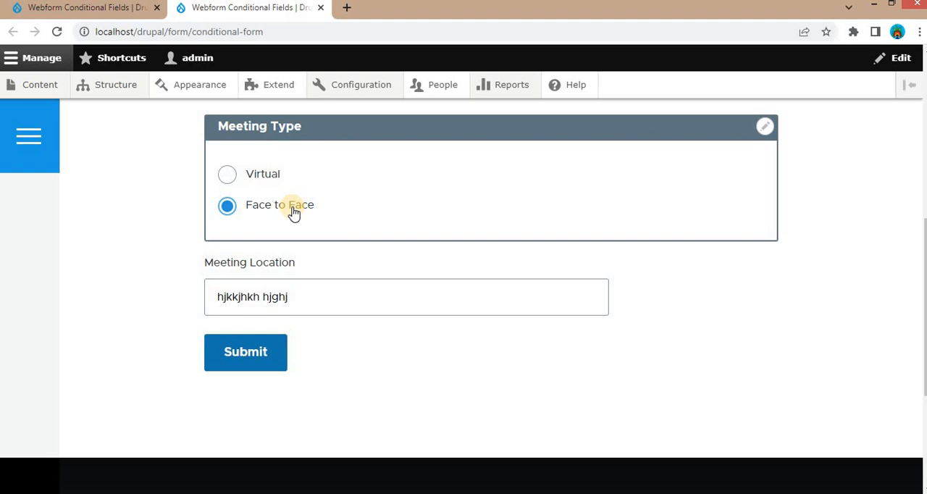
pyautogui.moveTo(262, 179)
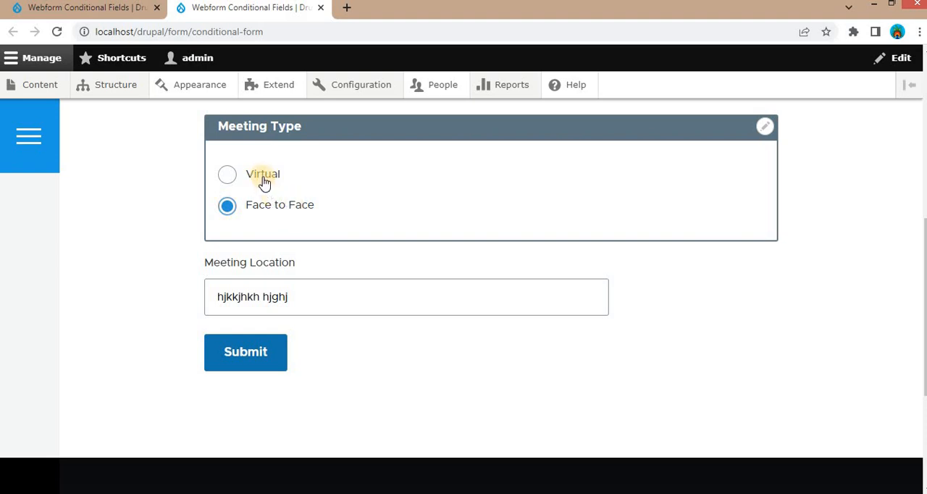
# Step: Select Virtual so Meeting Link reappears with its invalid-URL error
pyautogui.click(227, 175)
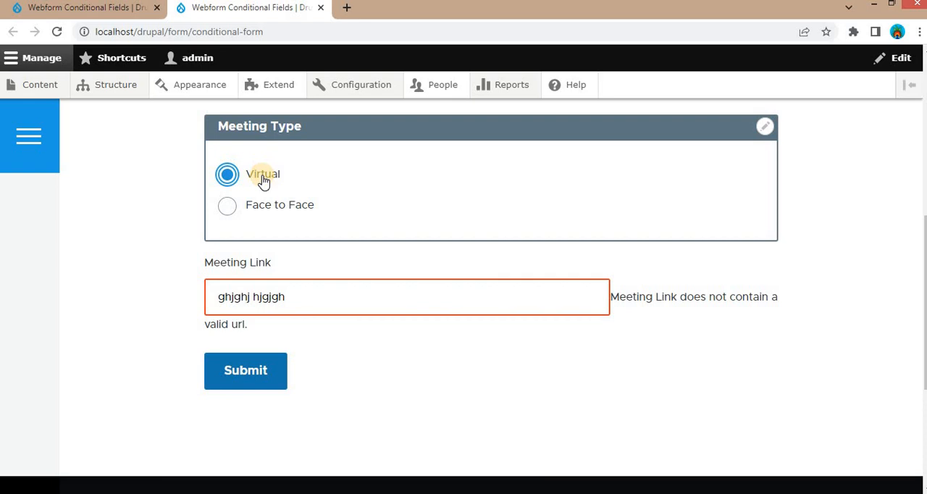
pyautogui.moveTo(264, 181)
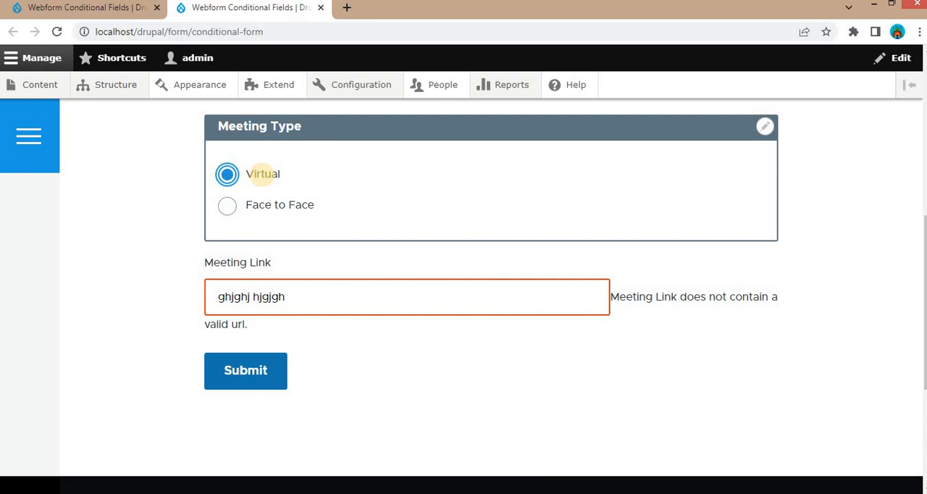
pyautogui.moveTo(263, 179)
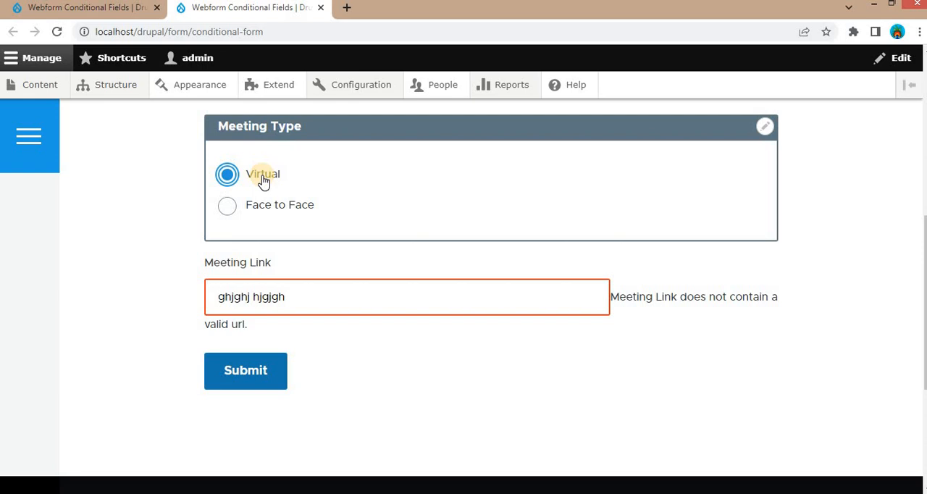
pyautogui.moveTo(263, 181)
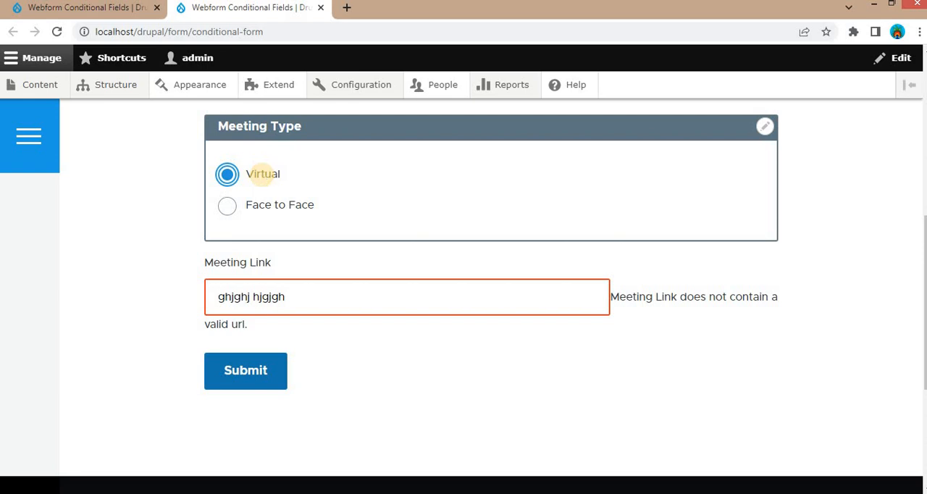
pyautogui.moveTo(263, 179)
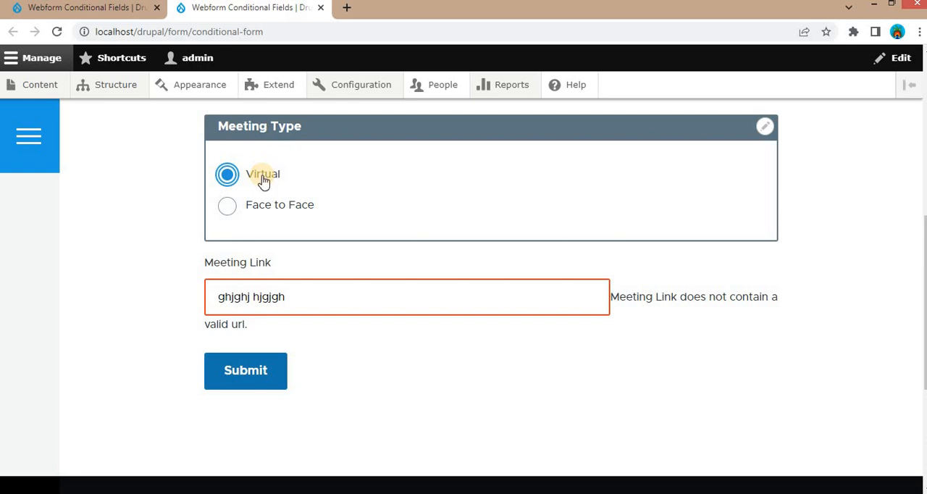